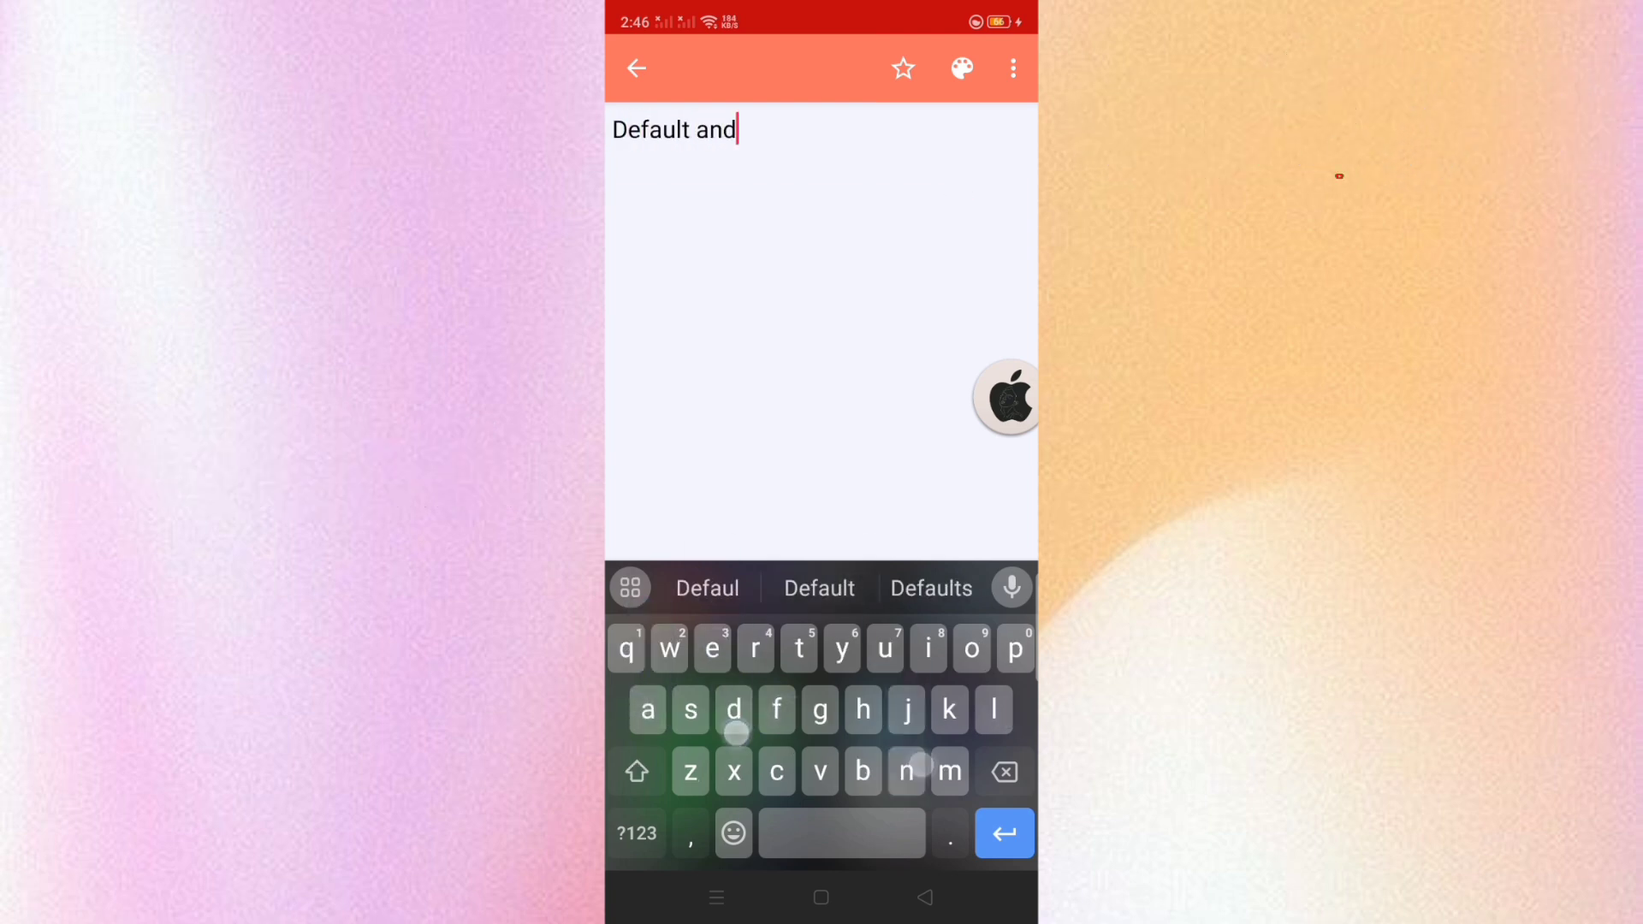
- Finish the note 'Default andeoid keyboard with android emojis' and save it by going back
{"action": "type", "text": "eoid keyboard with android emojis"}
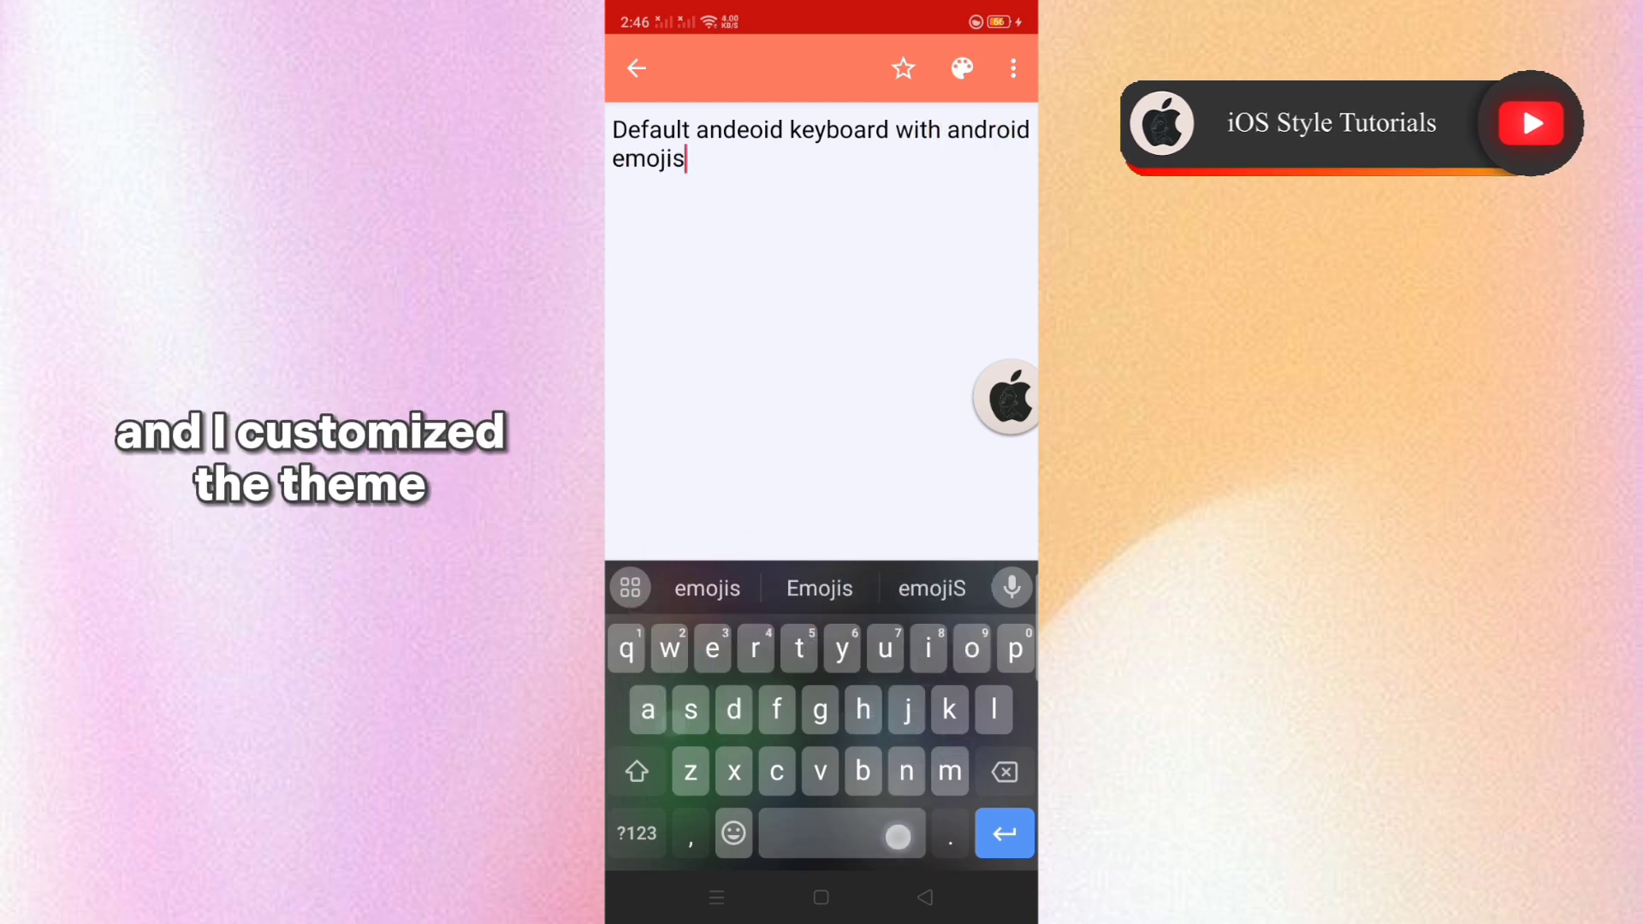
{"action": "left_click", "coordinate": [733, 834]}
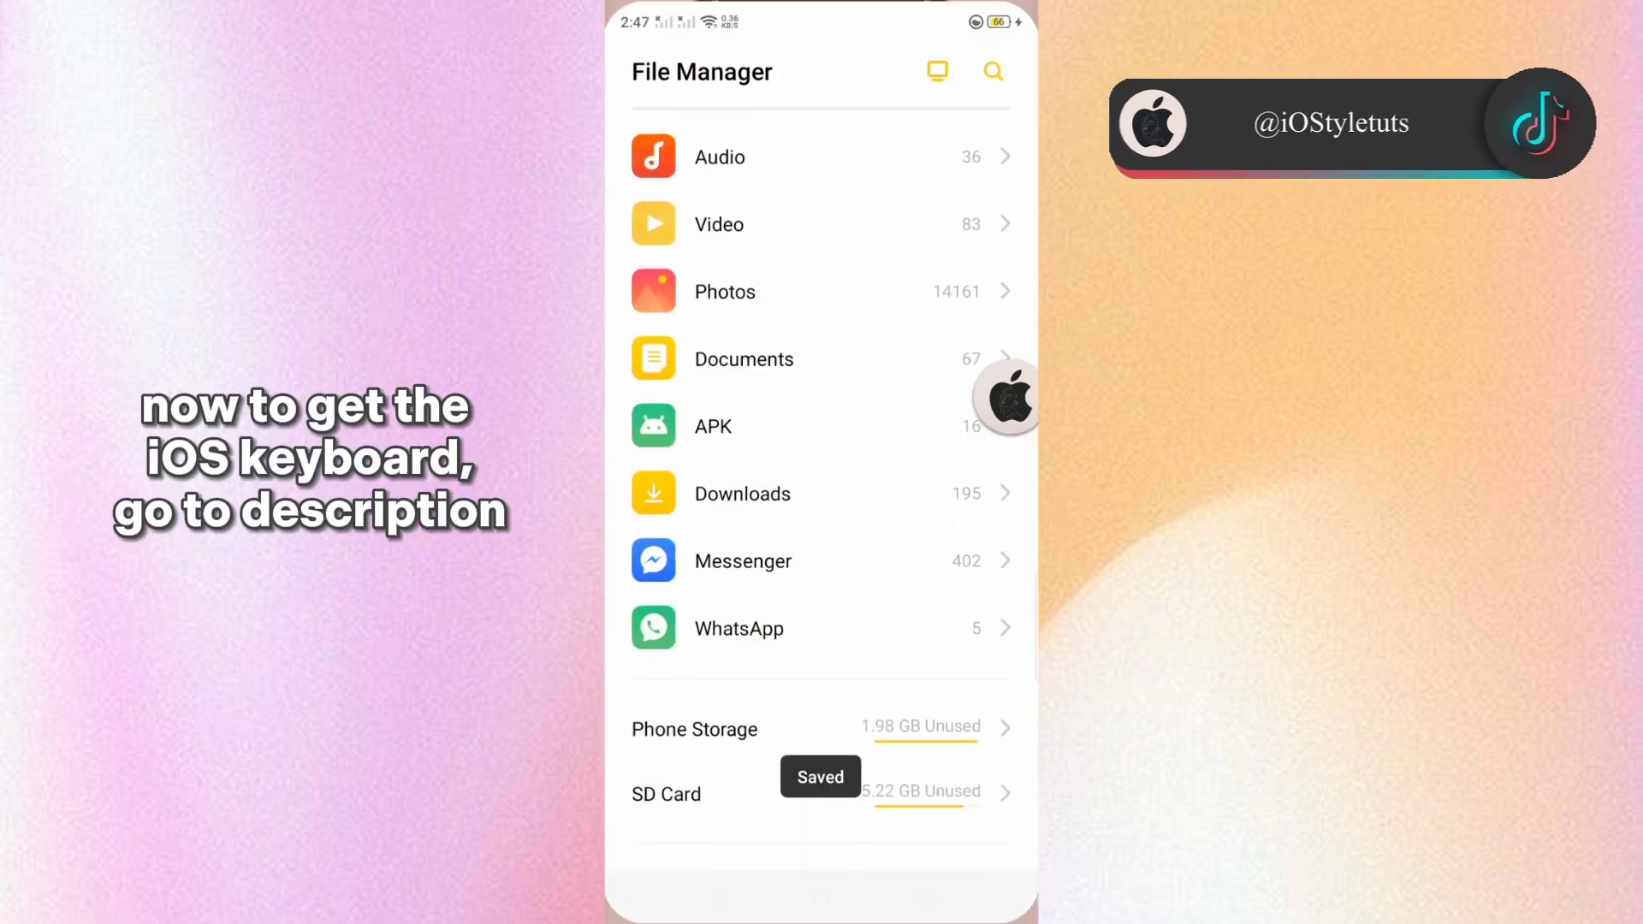
- Launch Microsoft SwiftKey from the file manager
{"action": "left_click", "coordinate": [694, 729]}
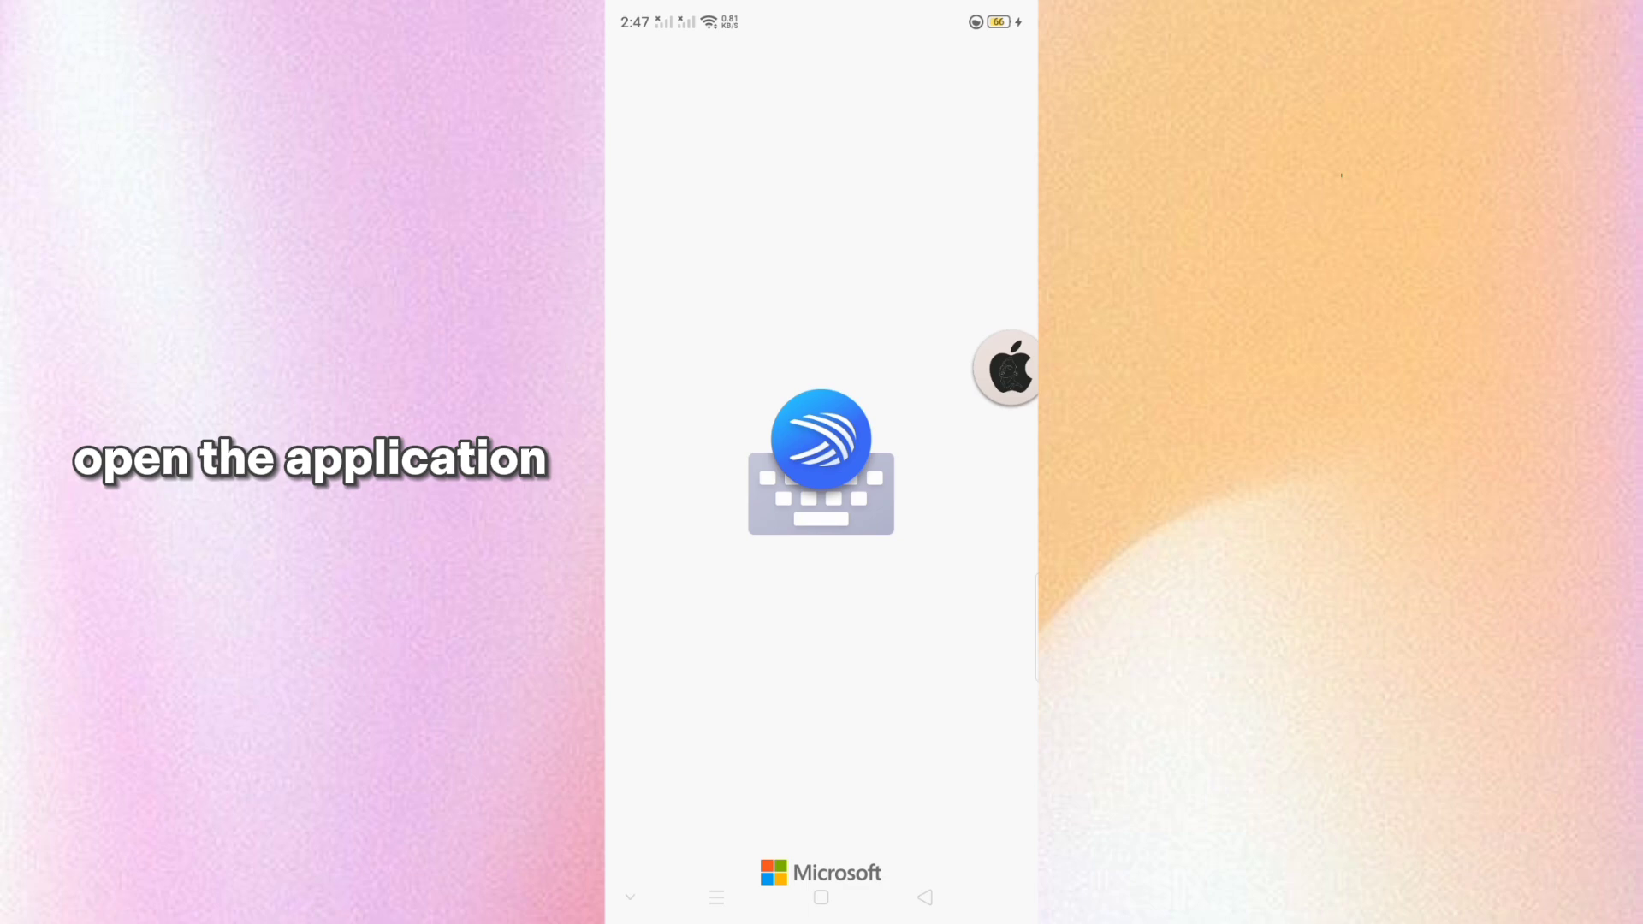
- Go past SwiftKey's start screen and open the Themes gallery
{"action": "left_click", "coordinate": [820, 461]}
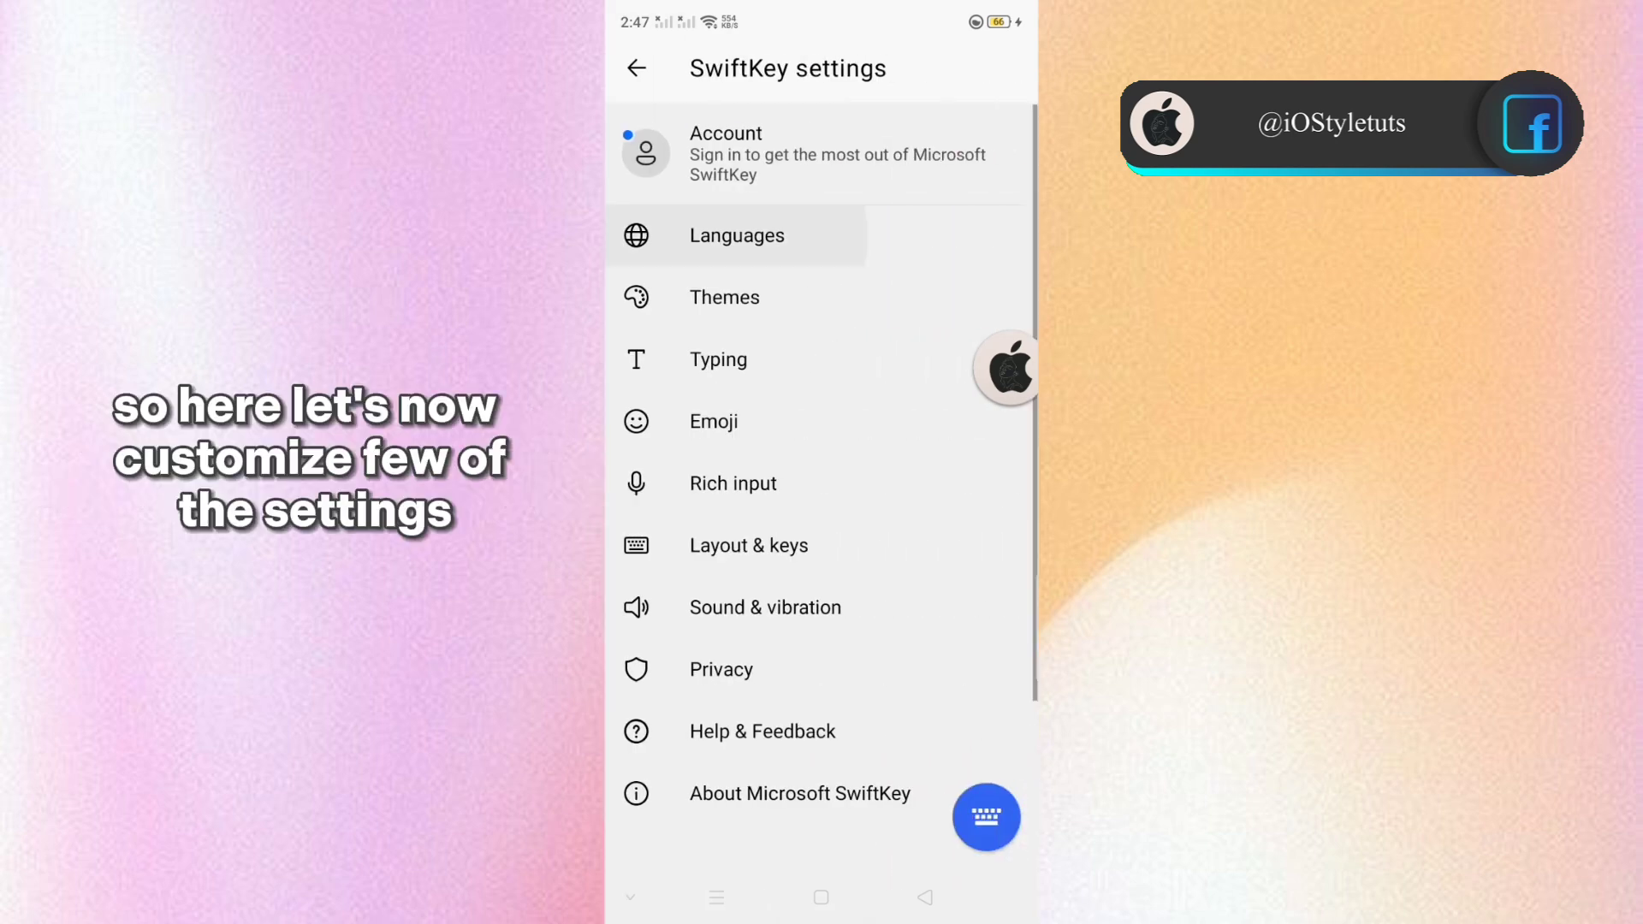
{"action": "left_click", "coordinate": [736, 235]}
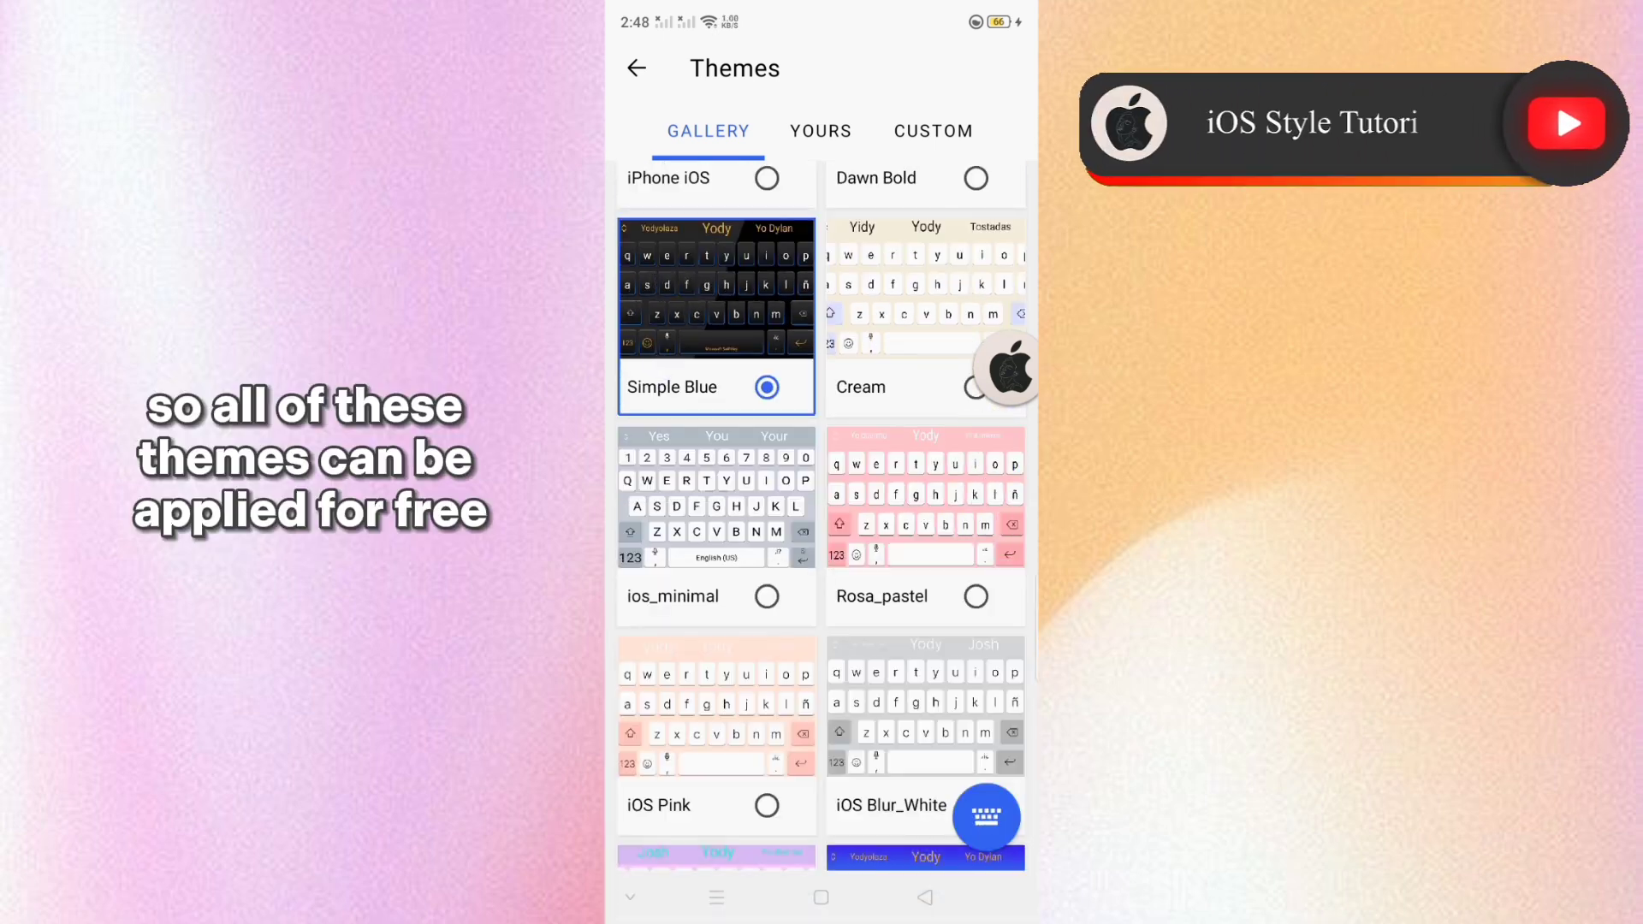
- Preview Rosa_pastel, then apply the iPhone iOS theme and return to settings
{"action": "left_click", "coordinate": [766, 596]}
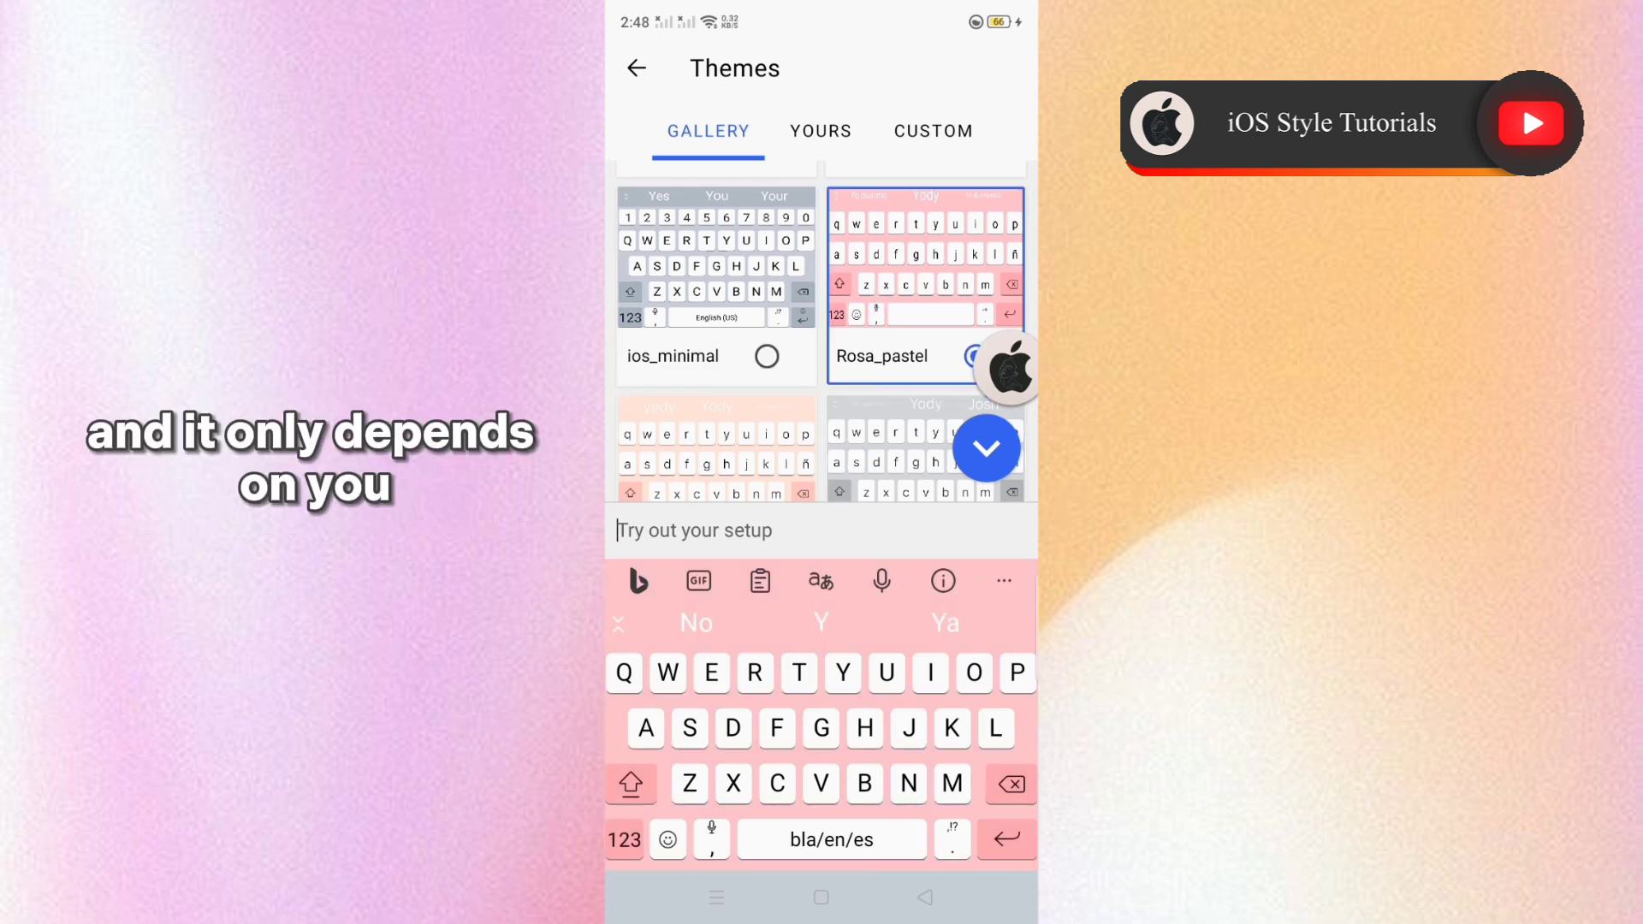
{"action": "scroll", "scroll_direction": "down", "scroll_amount": 3}
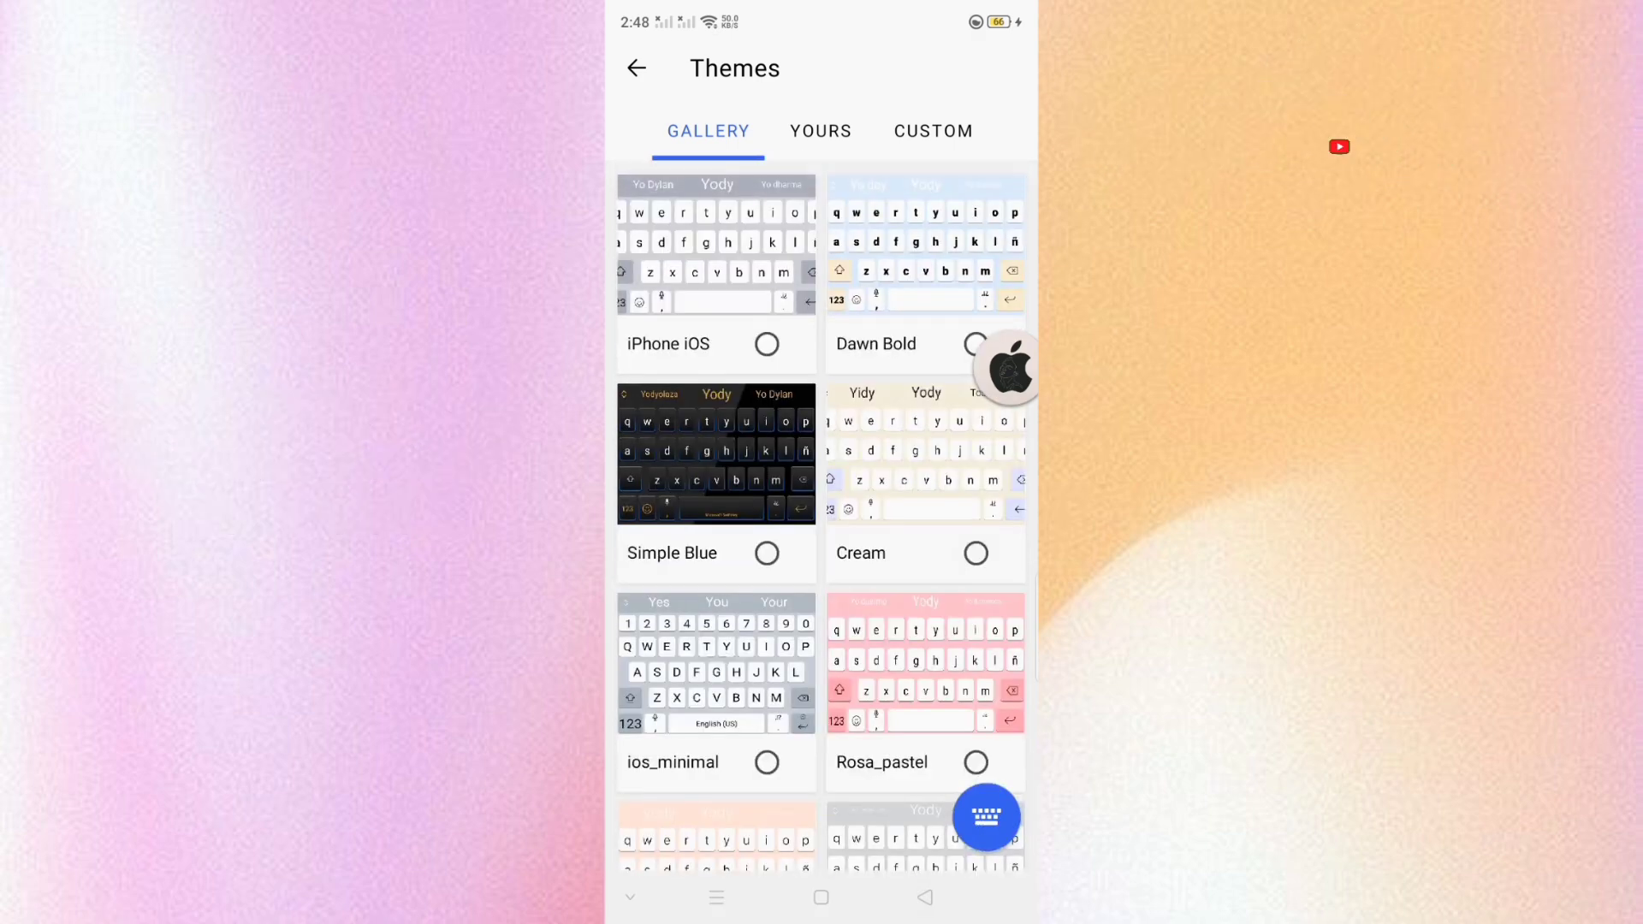
{"action": "left_click", "coordinate": [765, 344]}
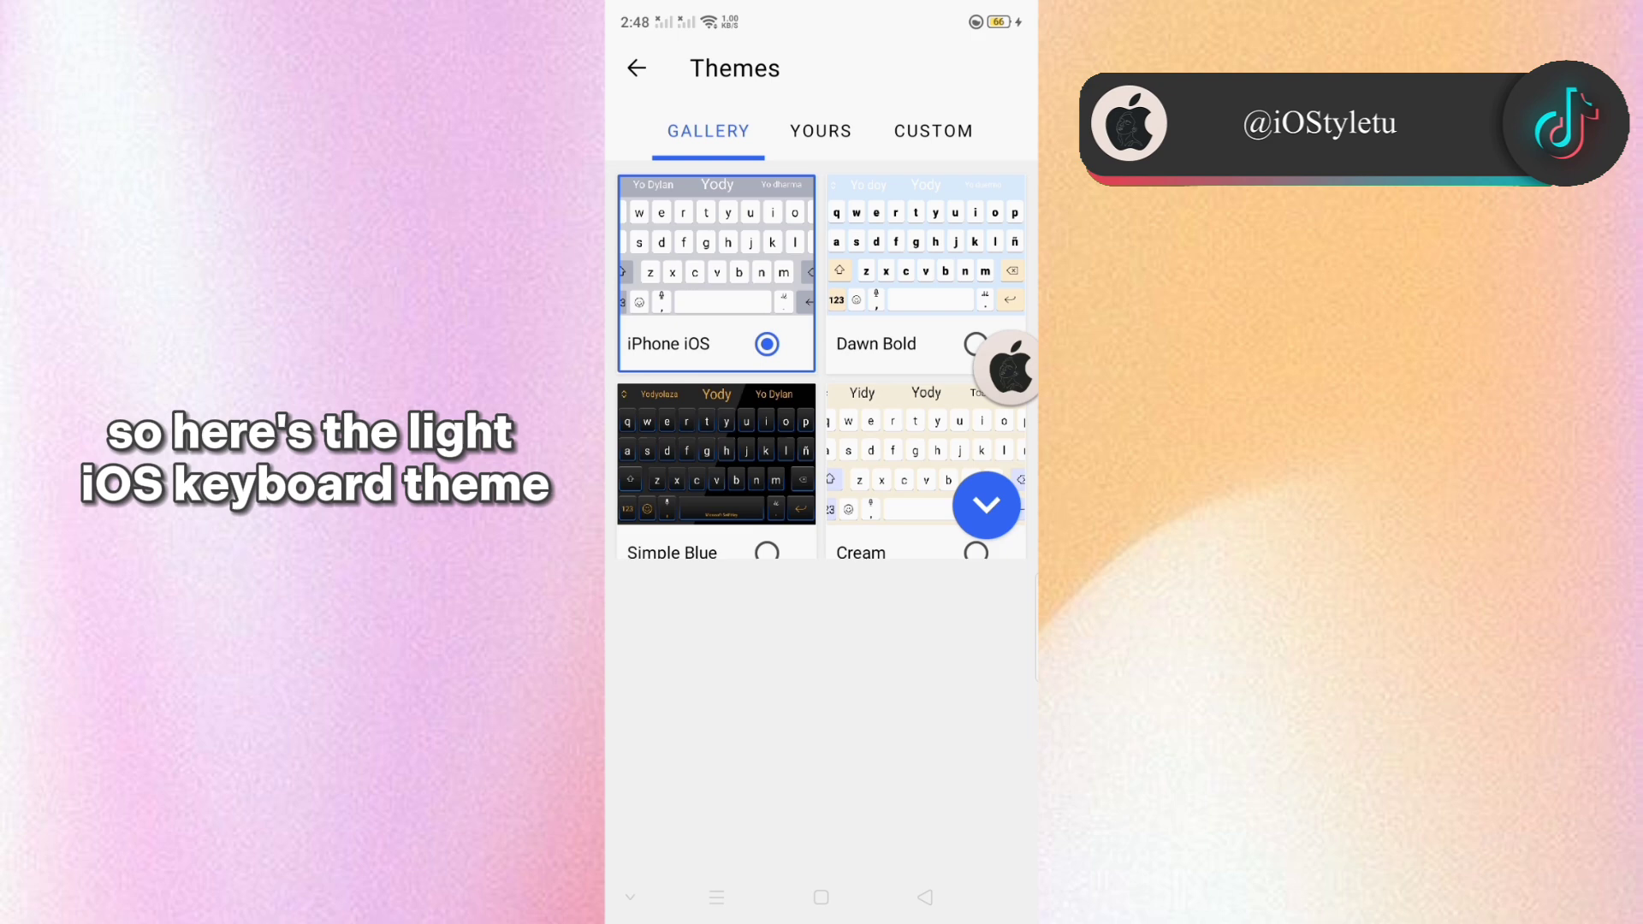
{"action": "left_click", "coordinate": [636, 68]}
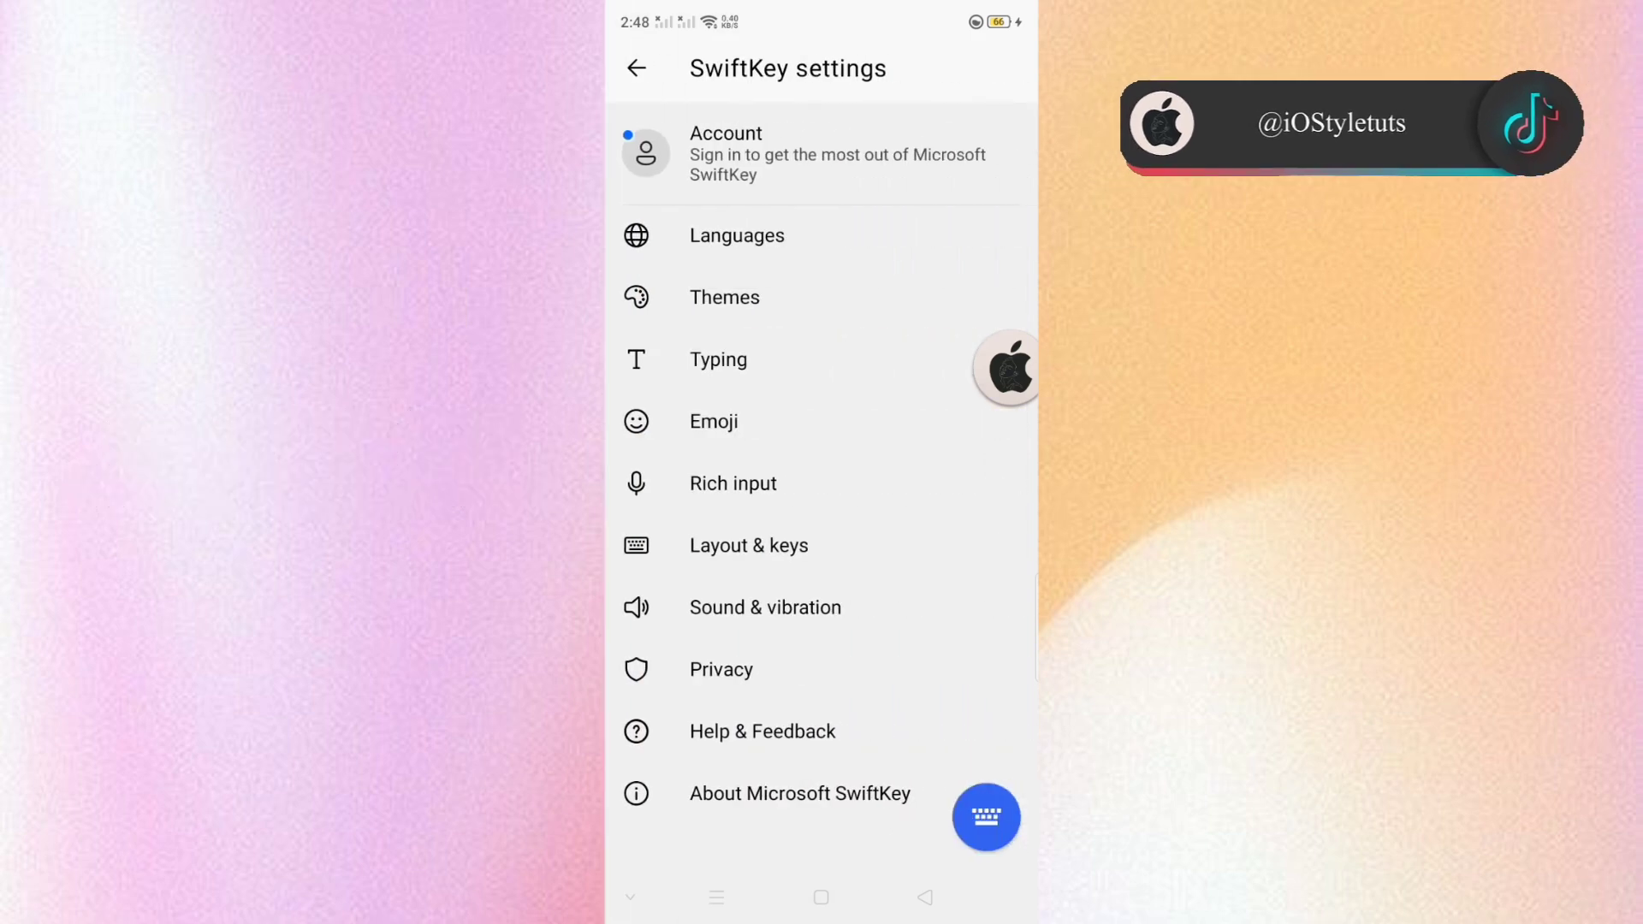
- In Typing settings, turn off Autocorrect and dismiss the Gesture input dialog
{"action": "left_click", "coordinate": [719, 359]}
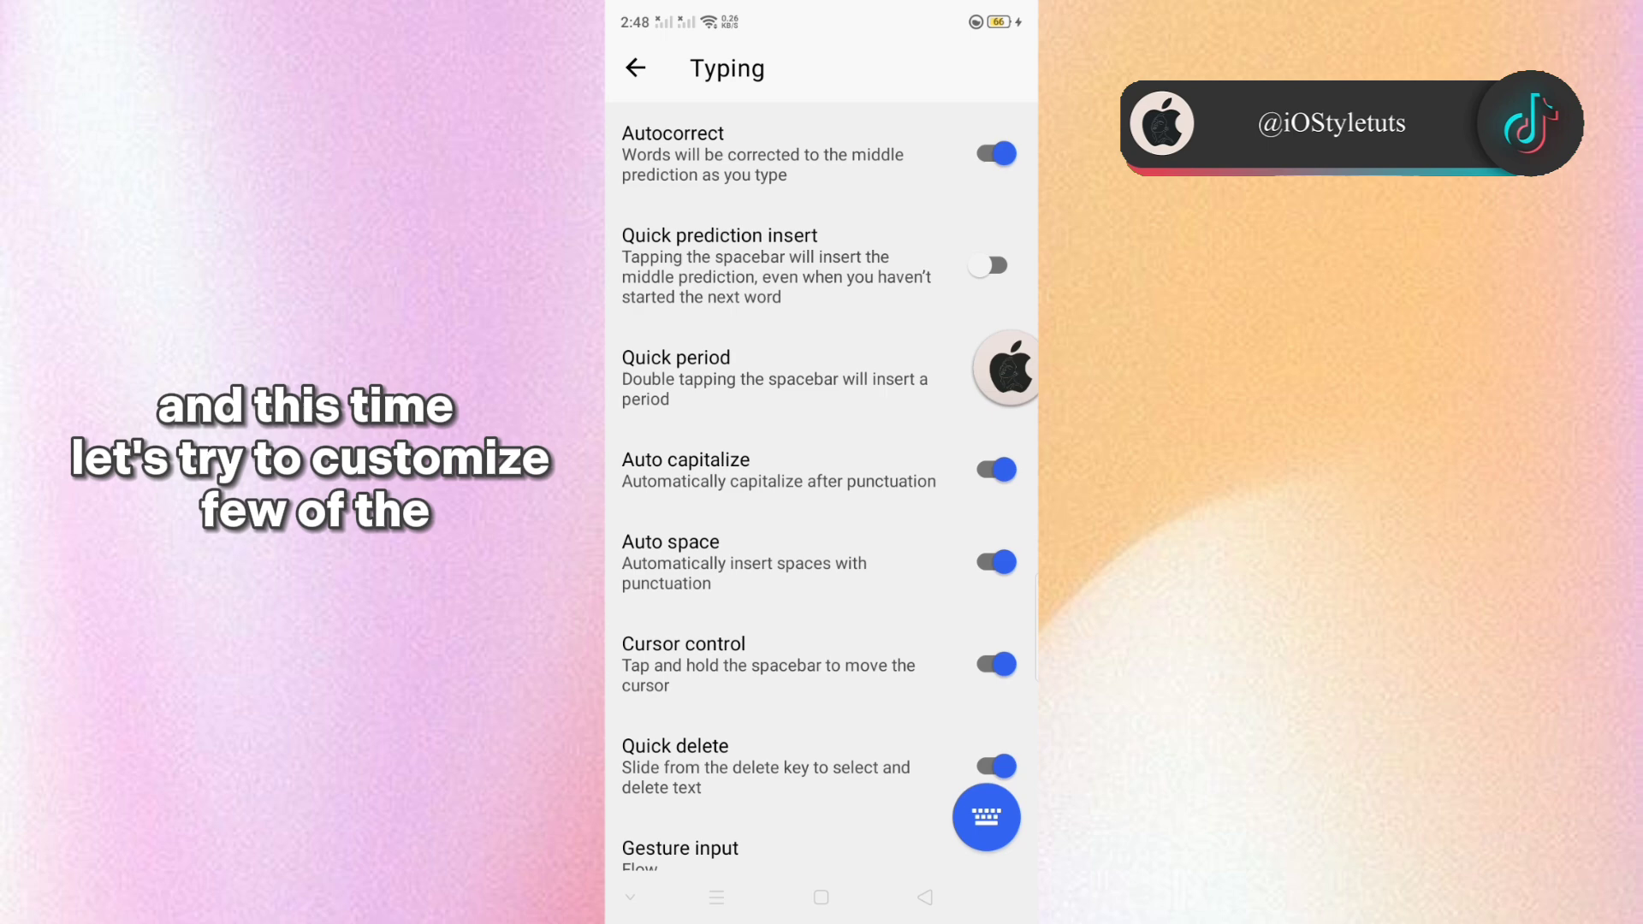
{"action": "left_click", "coordinate": [992, 153]}
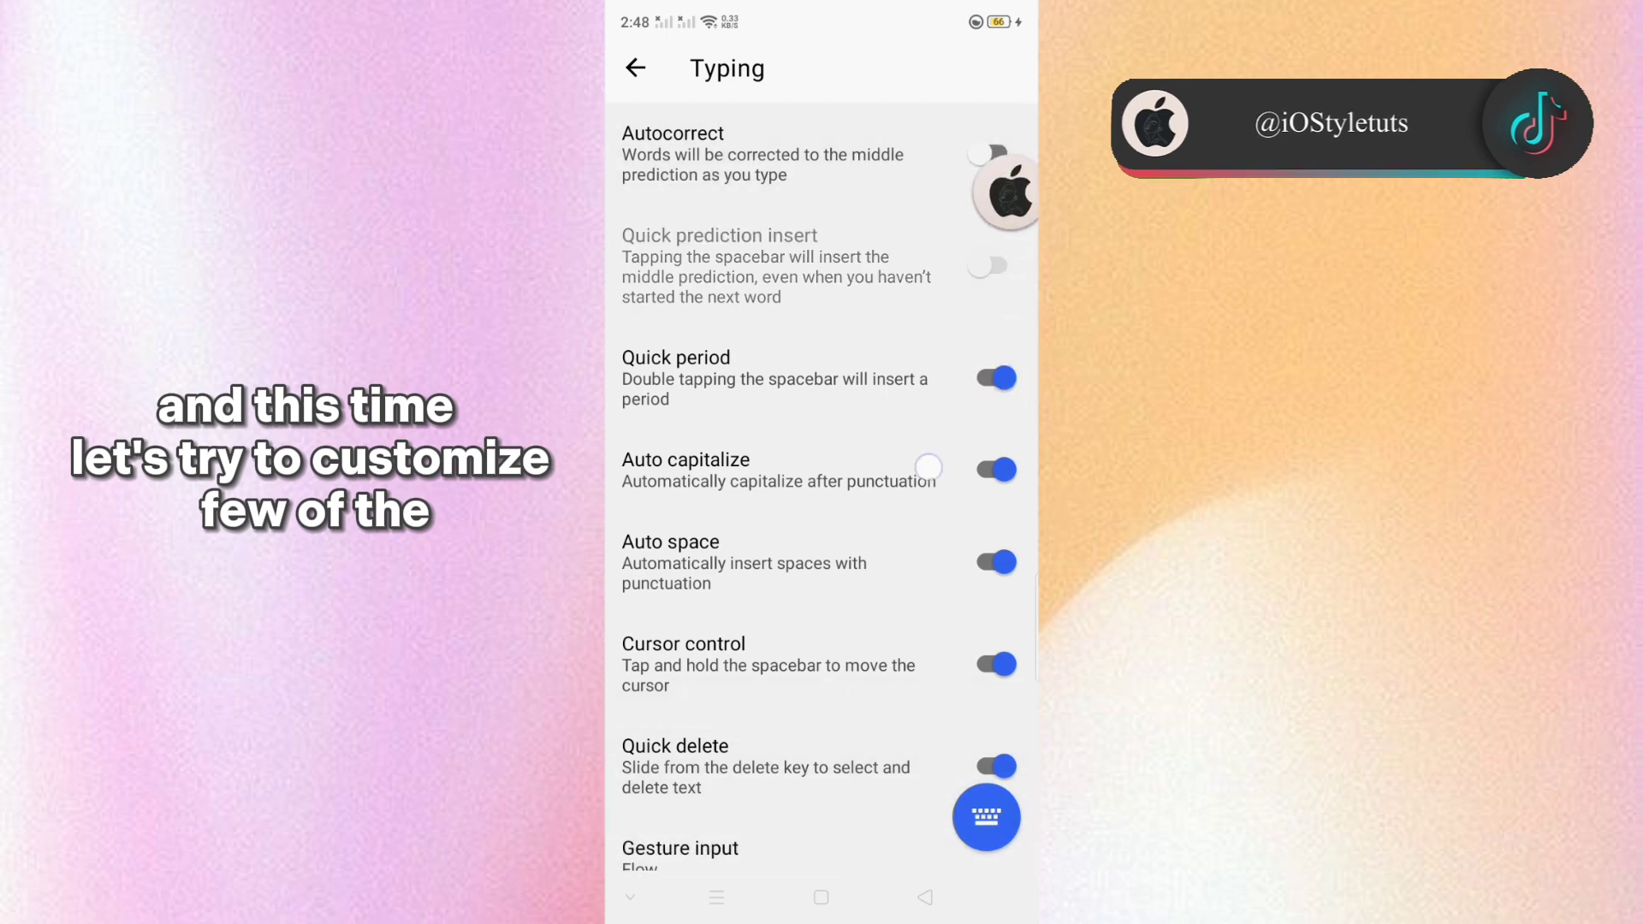
{"action": "scroll", "scroll_direction": "down", "scroll_amount": 3}
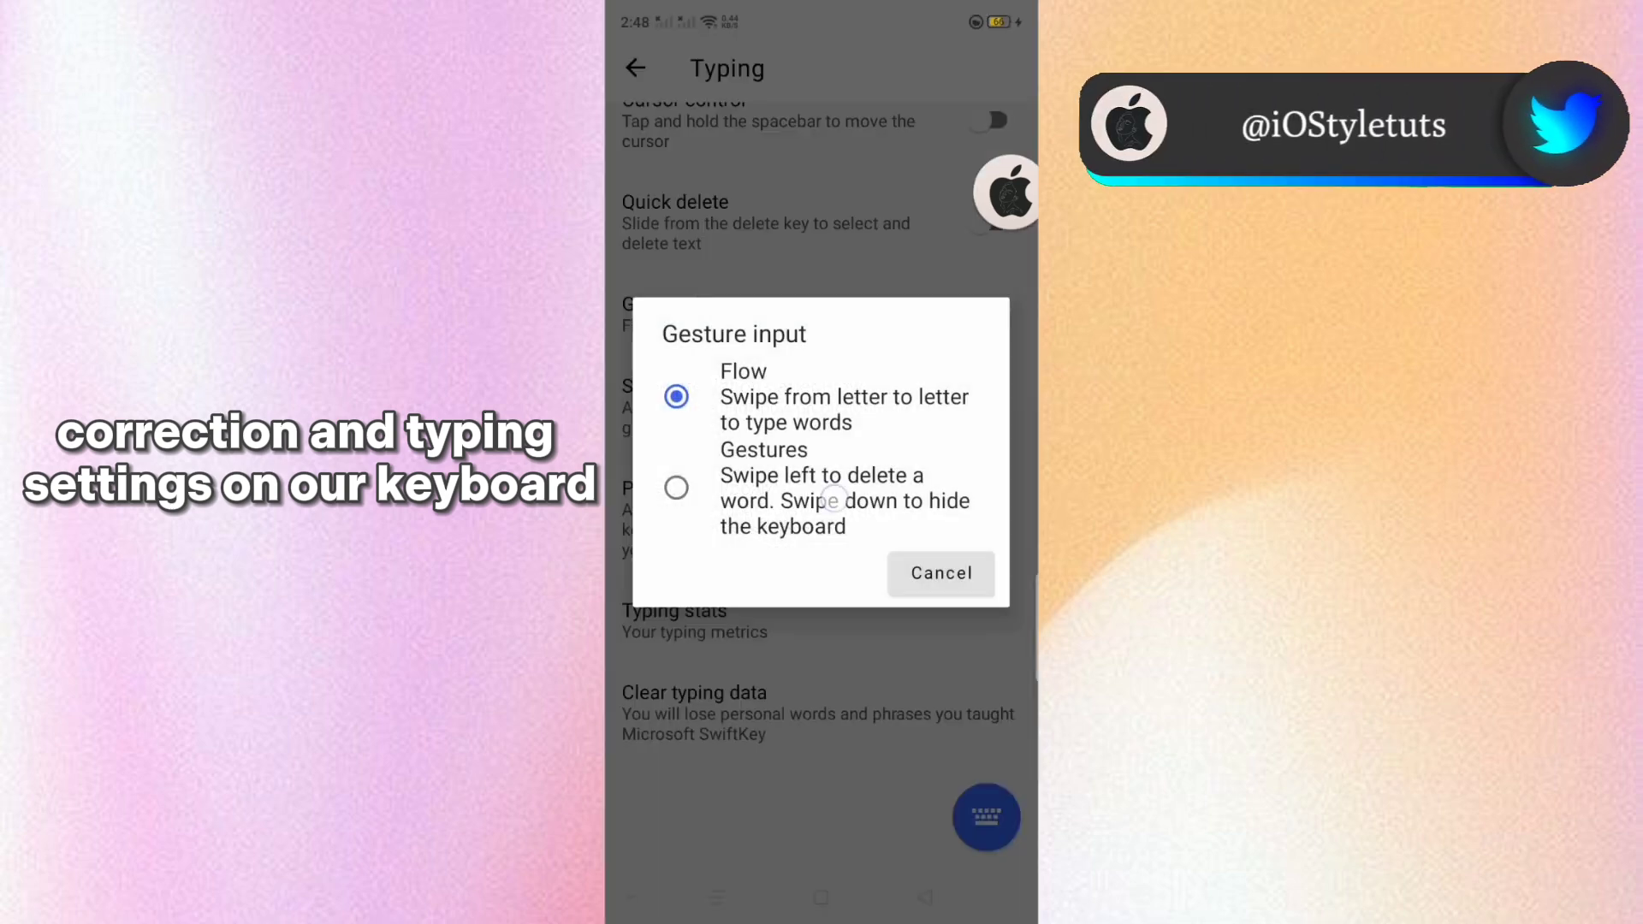
{"action": "left_click", "coordinate": [940, 574]}
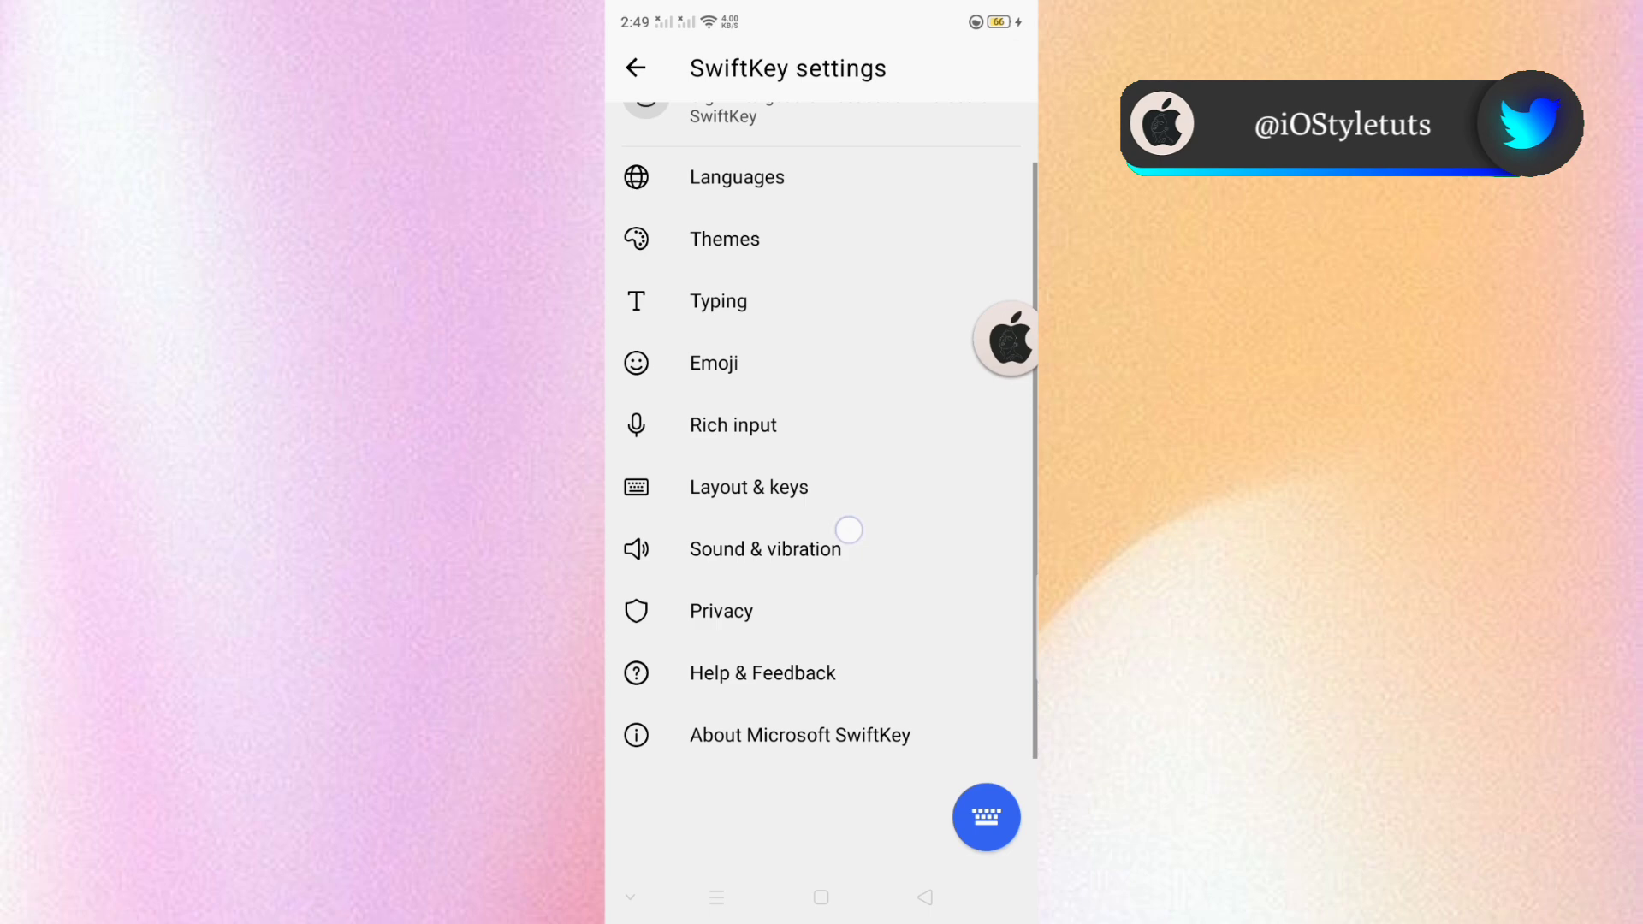
- In Sound & vibration, drag the keypress sound volume slider higher
{"action": "left_click", "coordinate": [749, 486]}
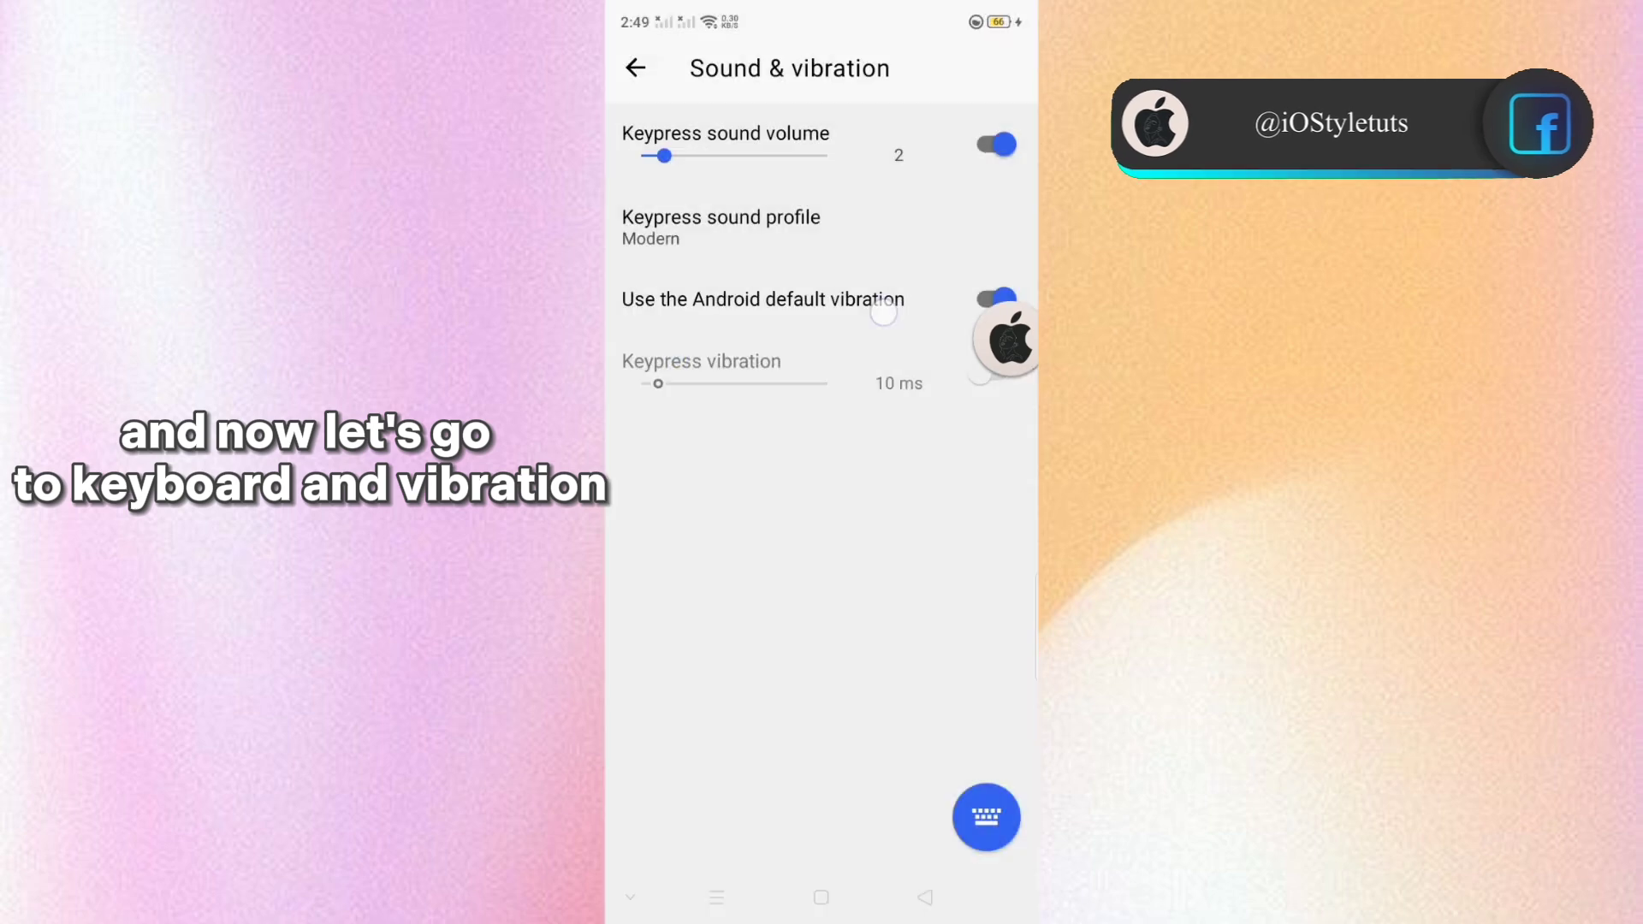
{"action": "left_click_drag", "start_coordinate": [666, 155], "coordinate": [783, 155]}
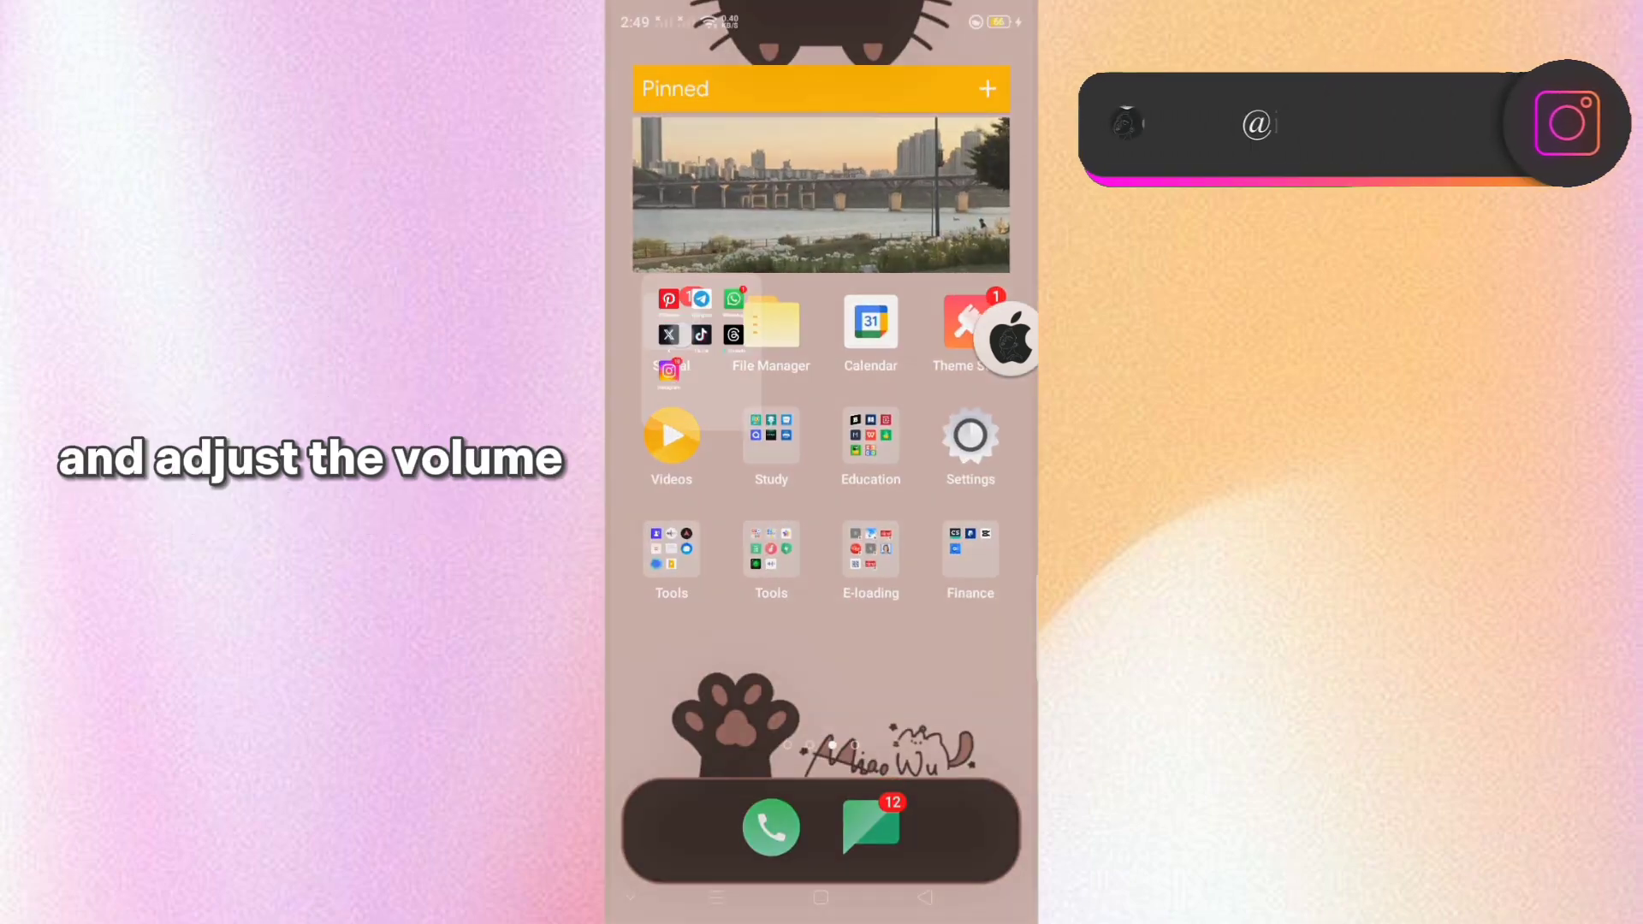
- Type 'new ios style keyboard on android' in an Instagram story, add emojis, then show recent apps
{"action": "left_click", "coordinate": [671, 369]}
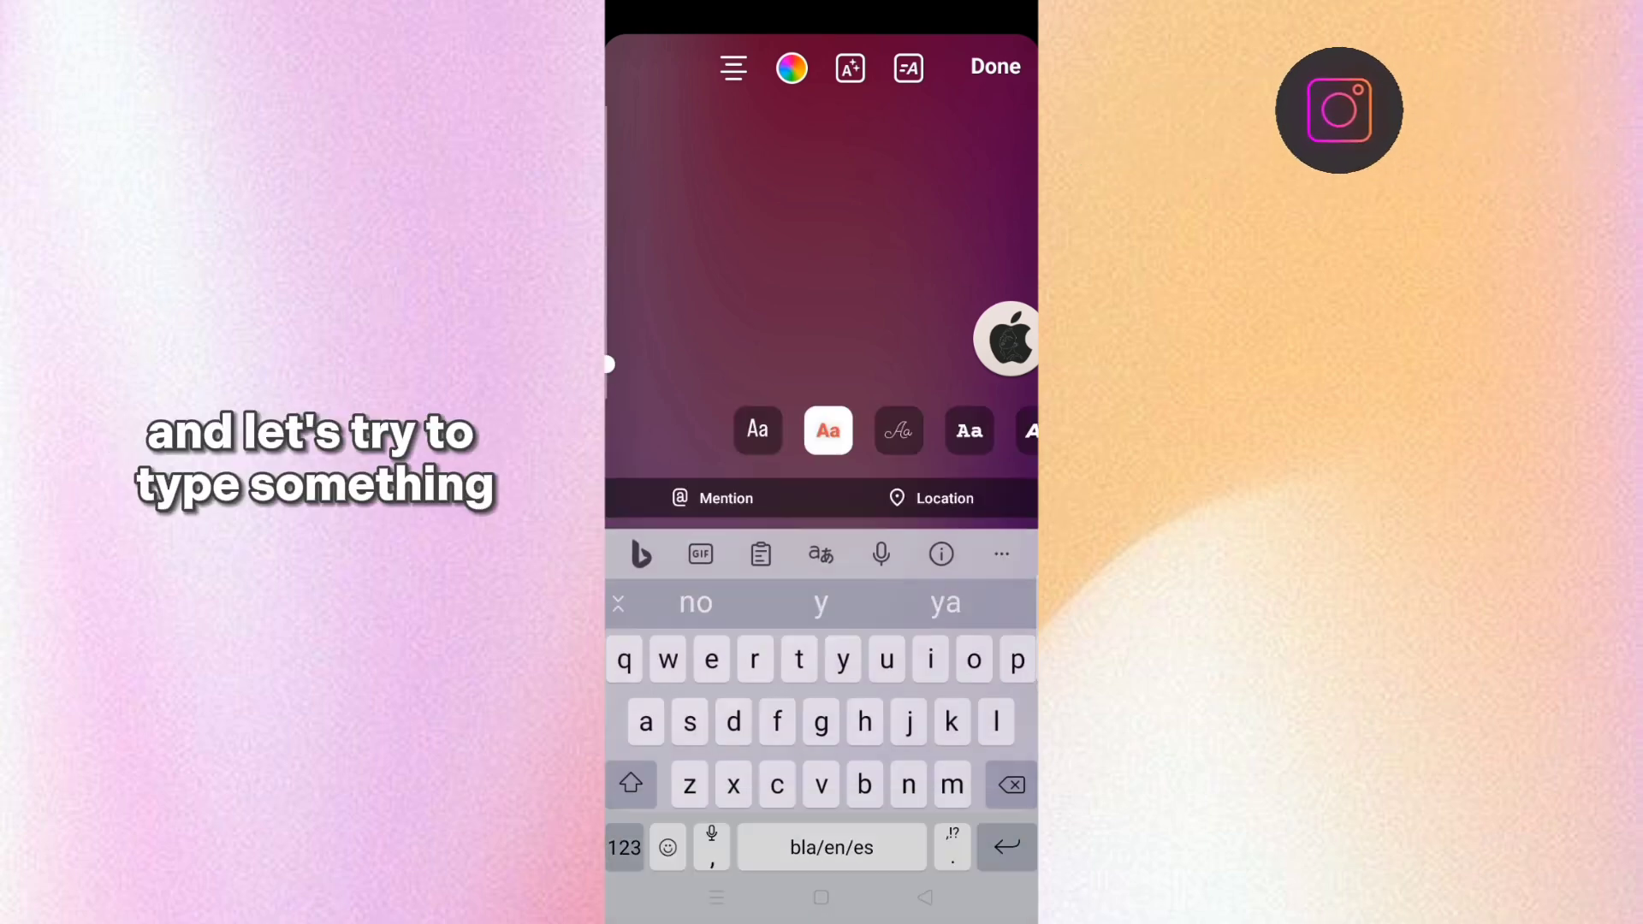
{"action": "type", "text": "new"}
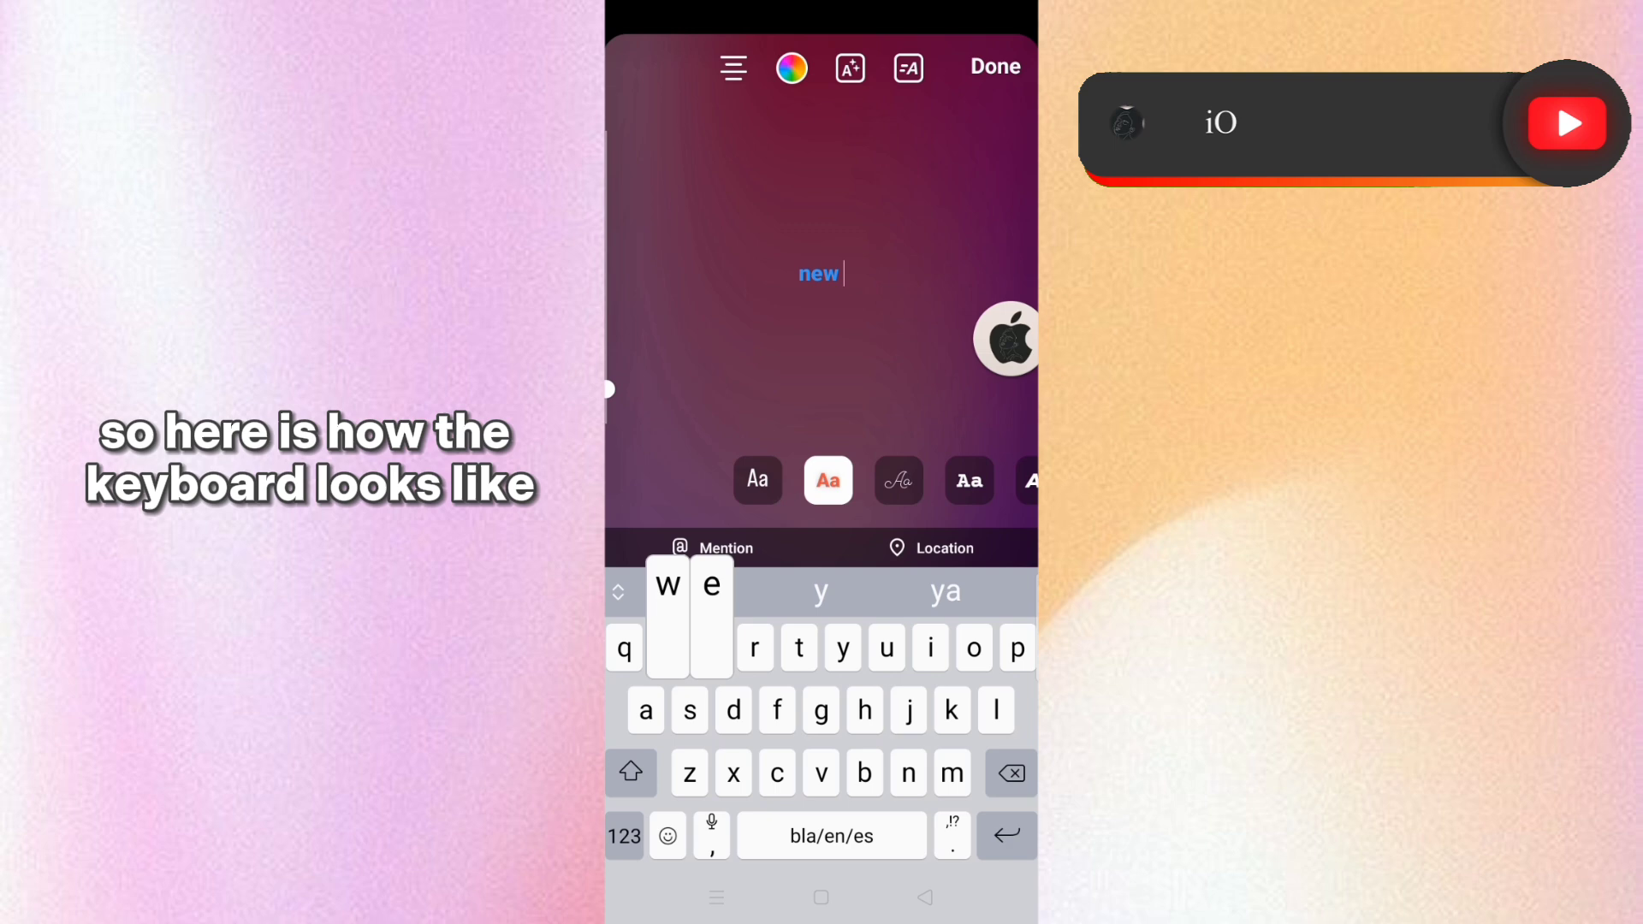
{"action": "type", "text": "ios"}
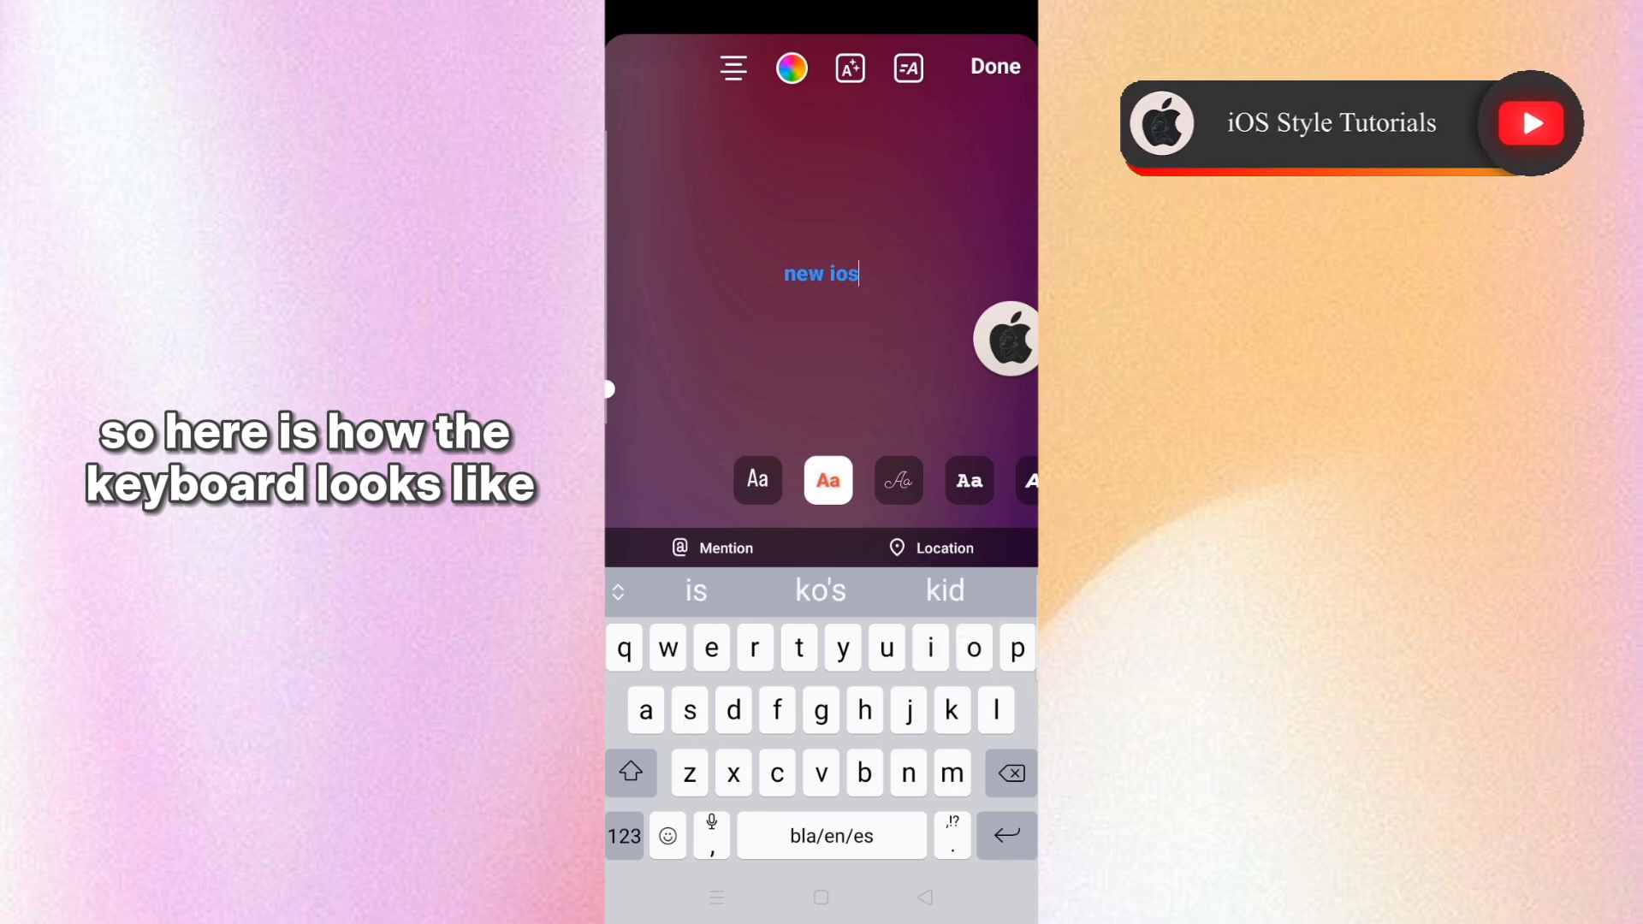
{"action": "type", "text": "style keyboard on"}
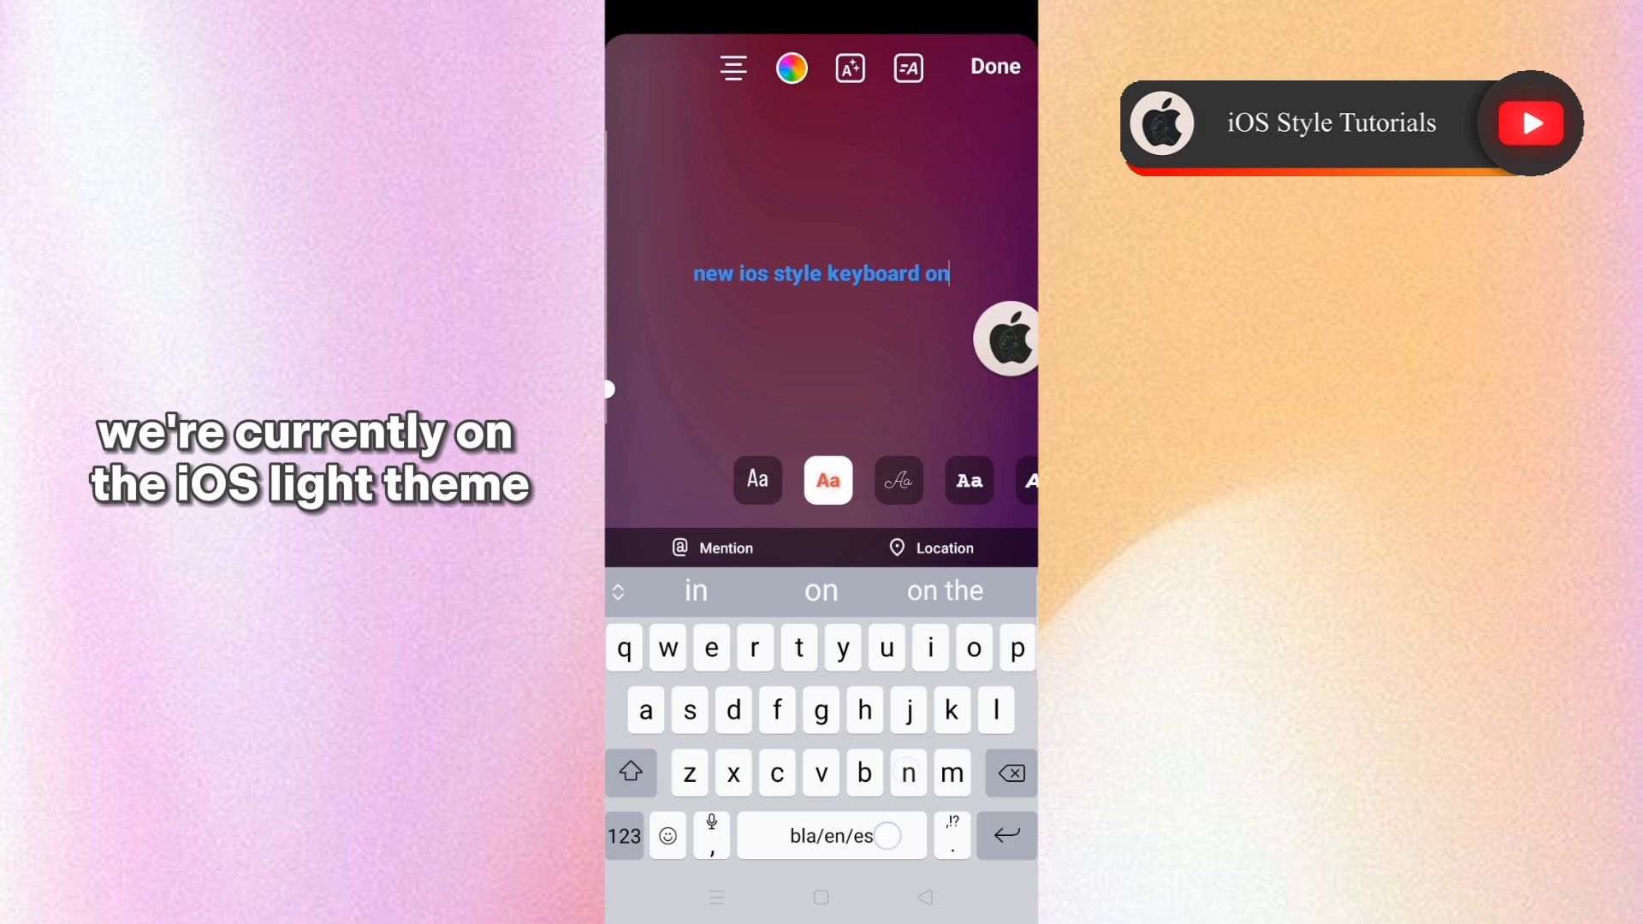
{"action": "type", "text": "android"}
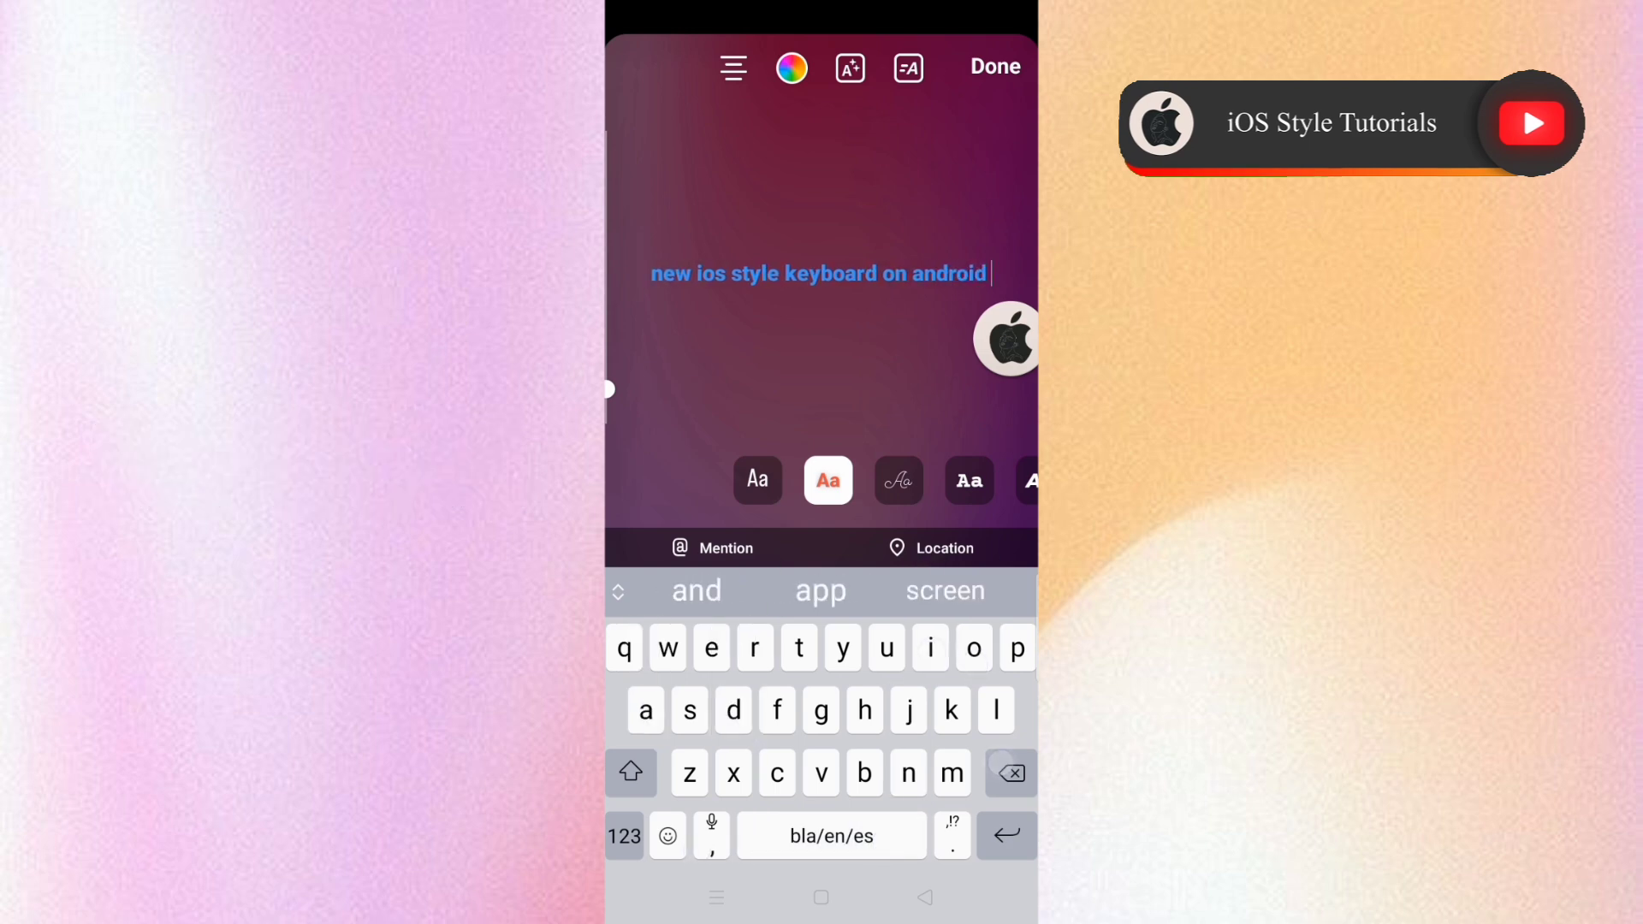
{"action": "left_click", "coordinate": [667, 837]}
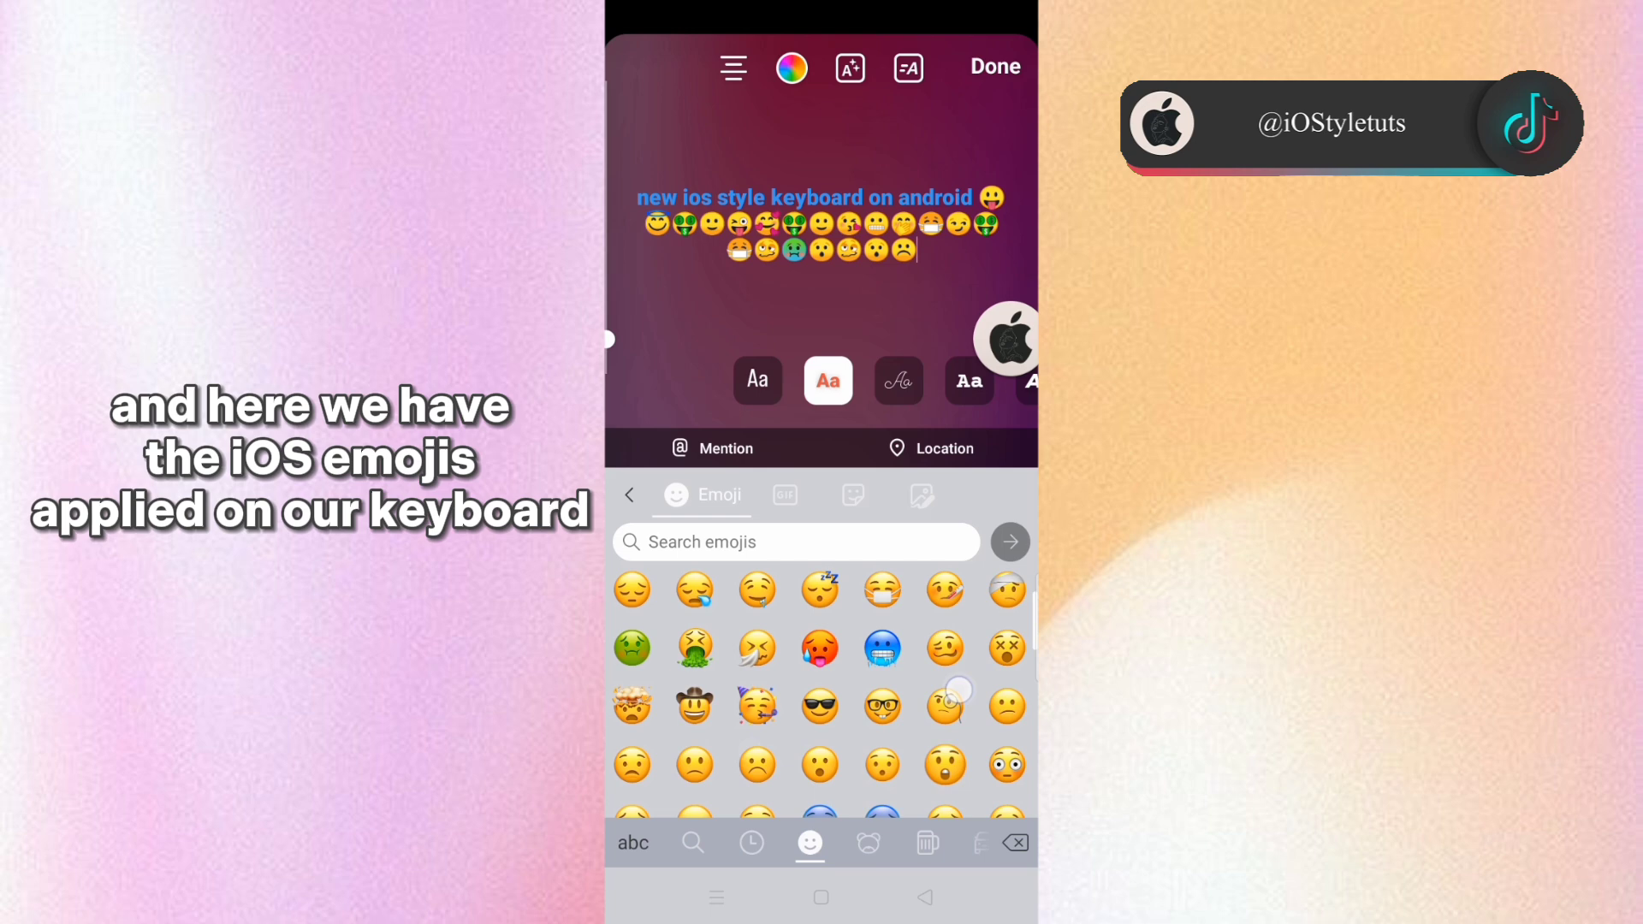
{"action": "left_click", "coordinate": [633, 842]}
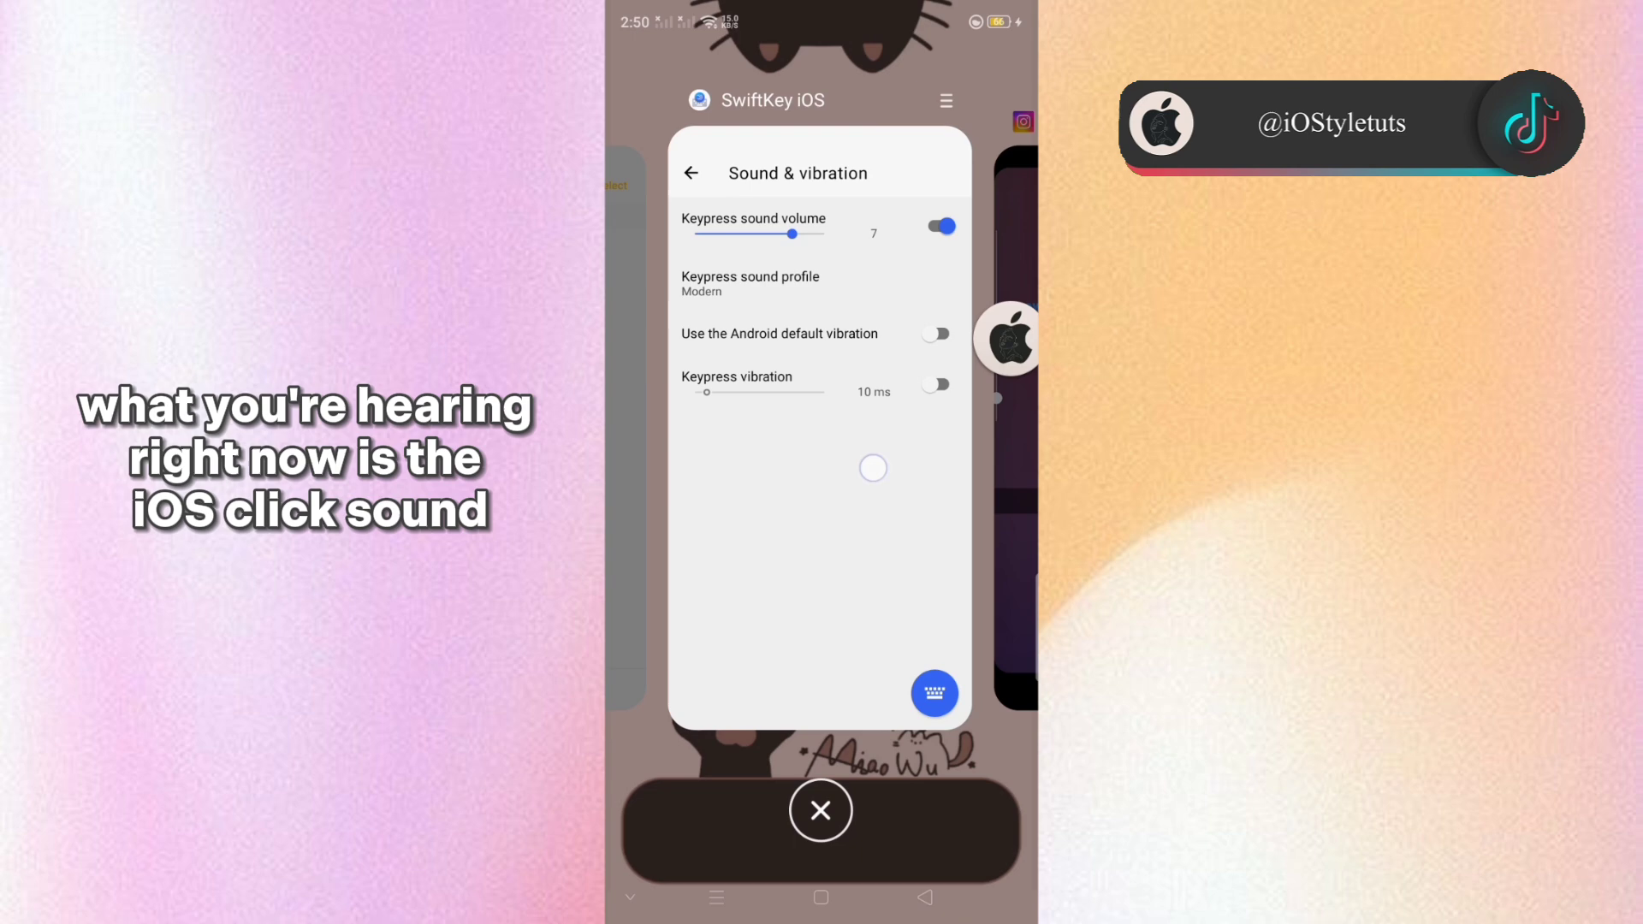
- From Recents, open SwiftKey Themes and select the iOS blur dark theme
{"action": "left_click", "coordinate": [692, 173]}
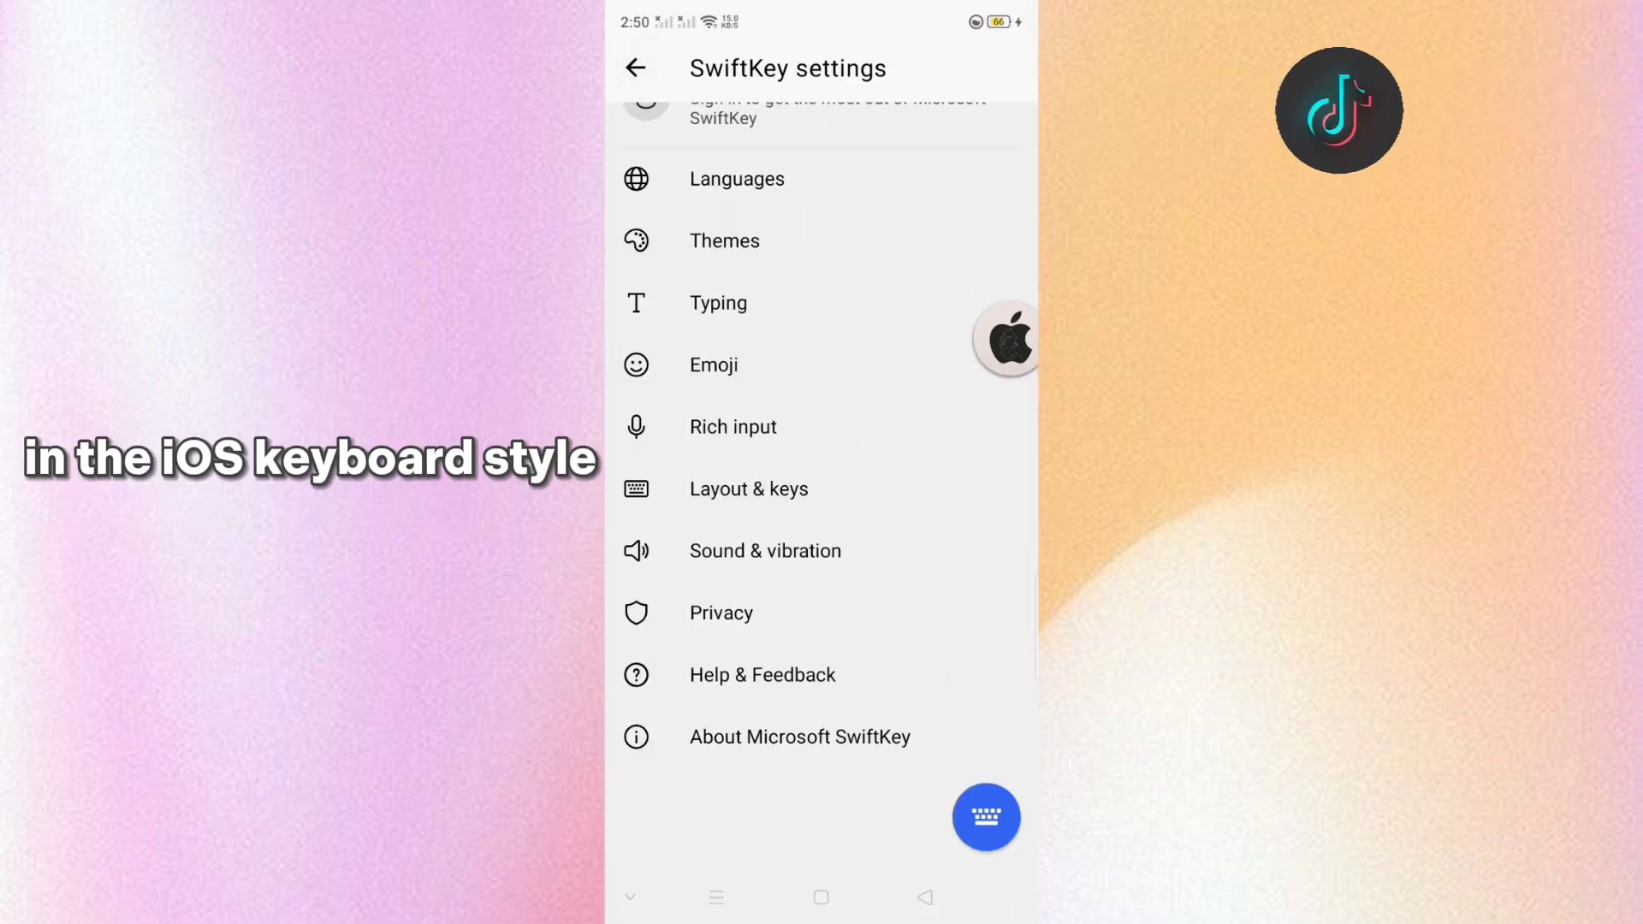
{"action": "left_click", "coordinate": [724, 240]}
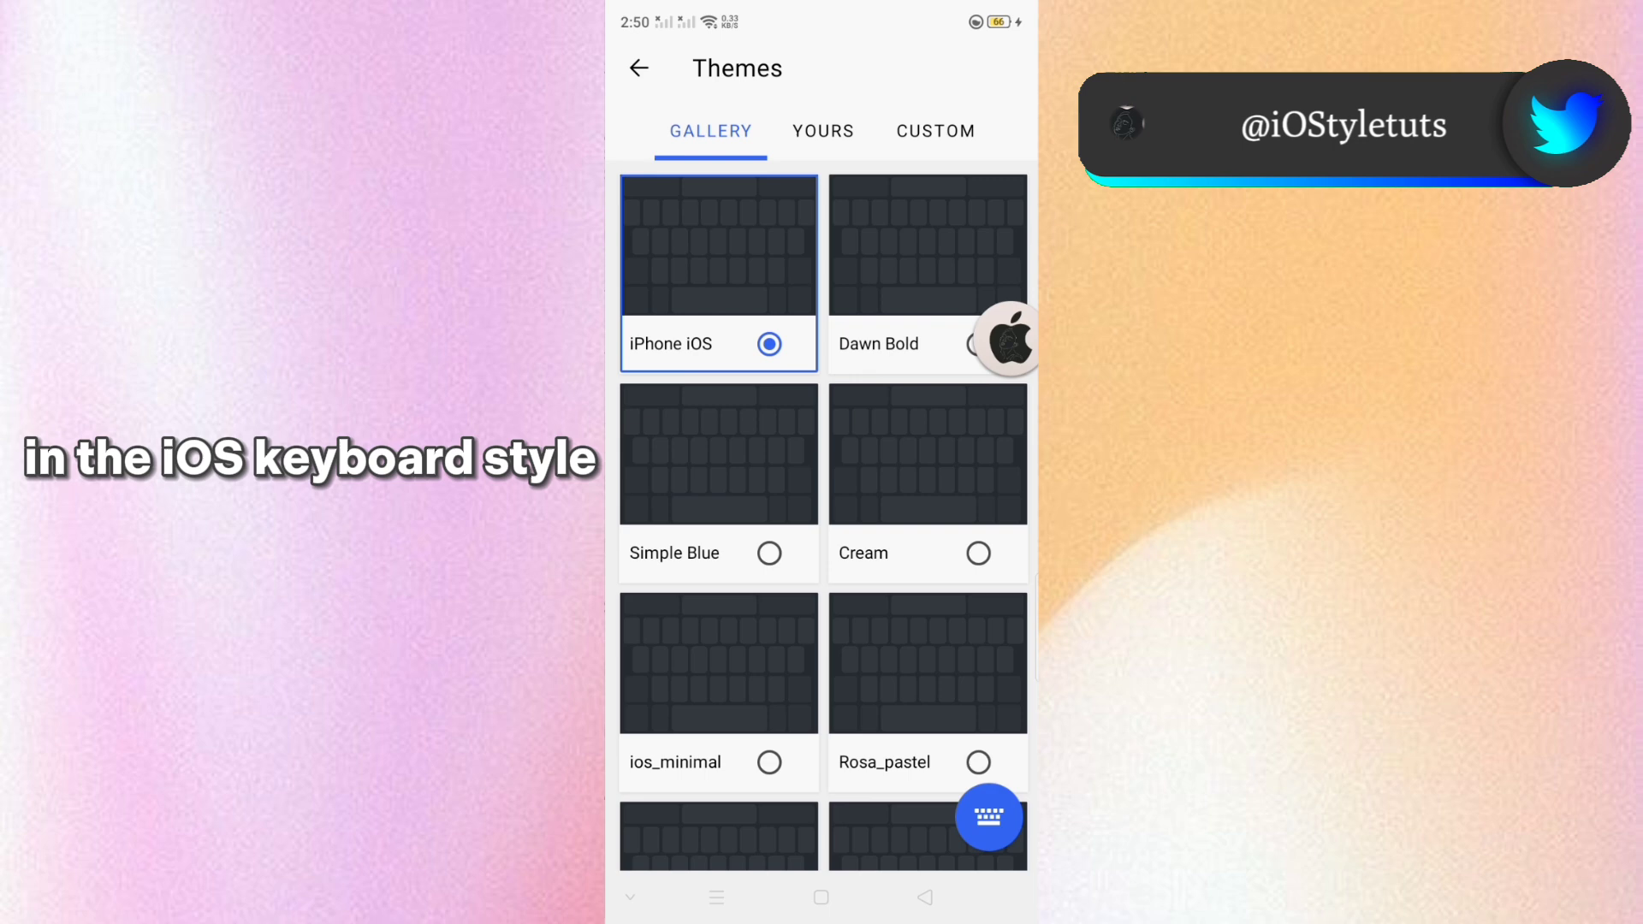
{"action": "scroll", "scroll_direction": "down", "scroll_amount": 3}
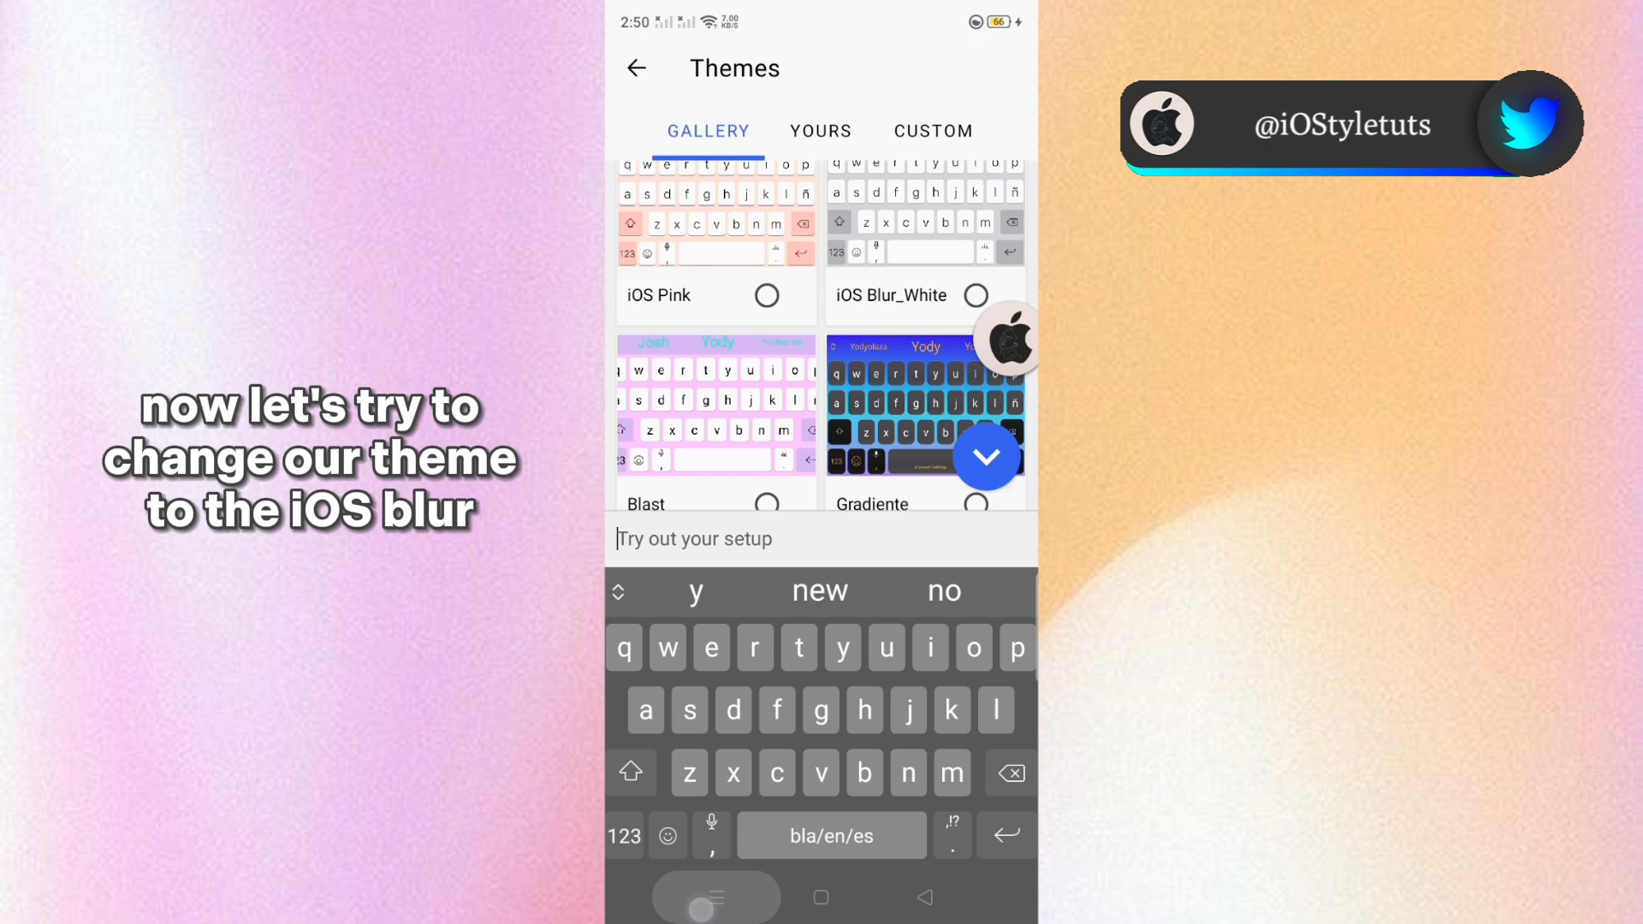
{"action": "left_click", "coordinate": [984, 459]}
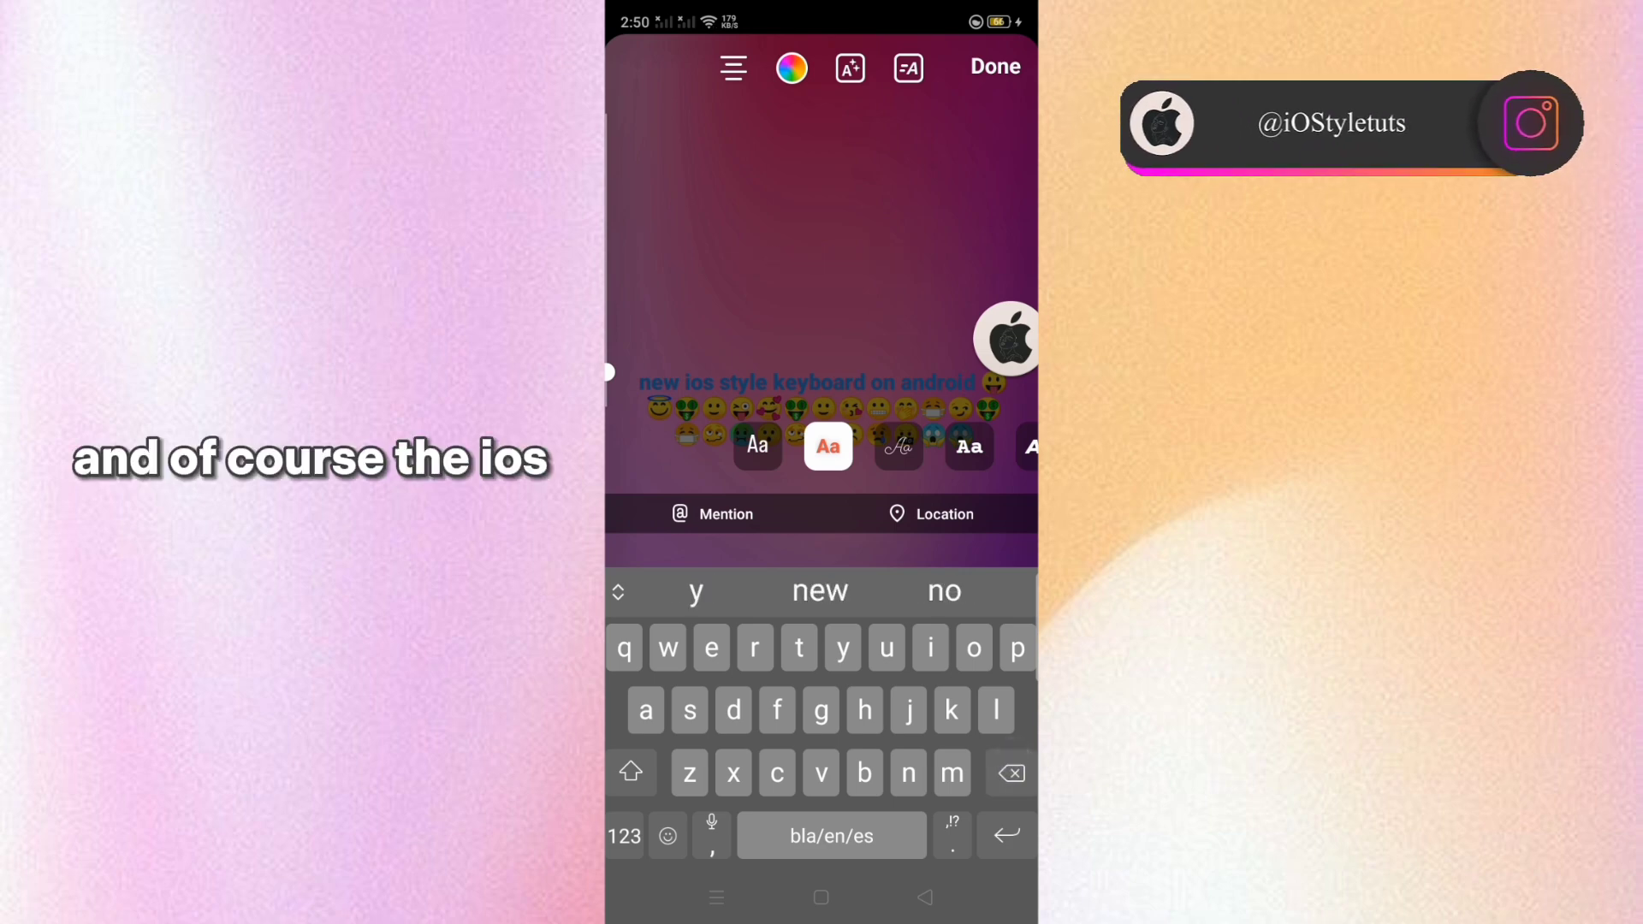
- Open the emoji panel's smileys category to add three emojis to the story
{"action": "left_click", "coordinate": [667, 836]}
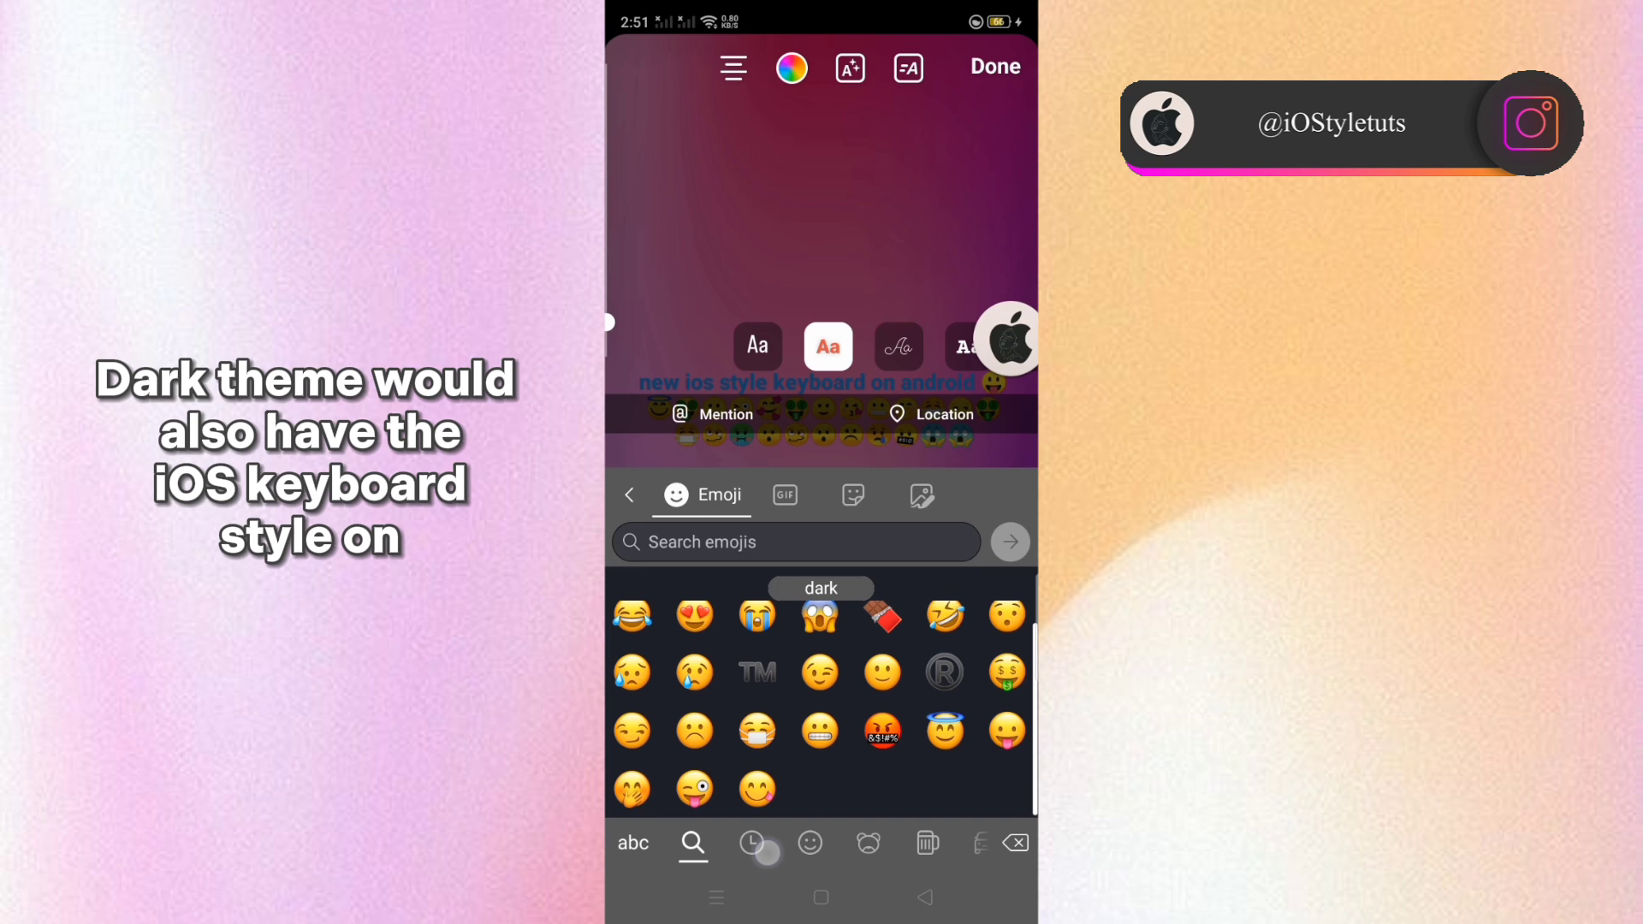
{"action": "left_click", "coordinate": [808, 842]}
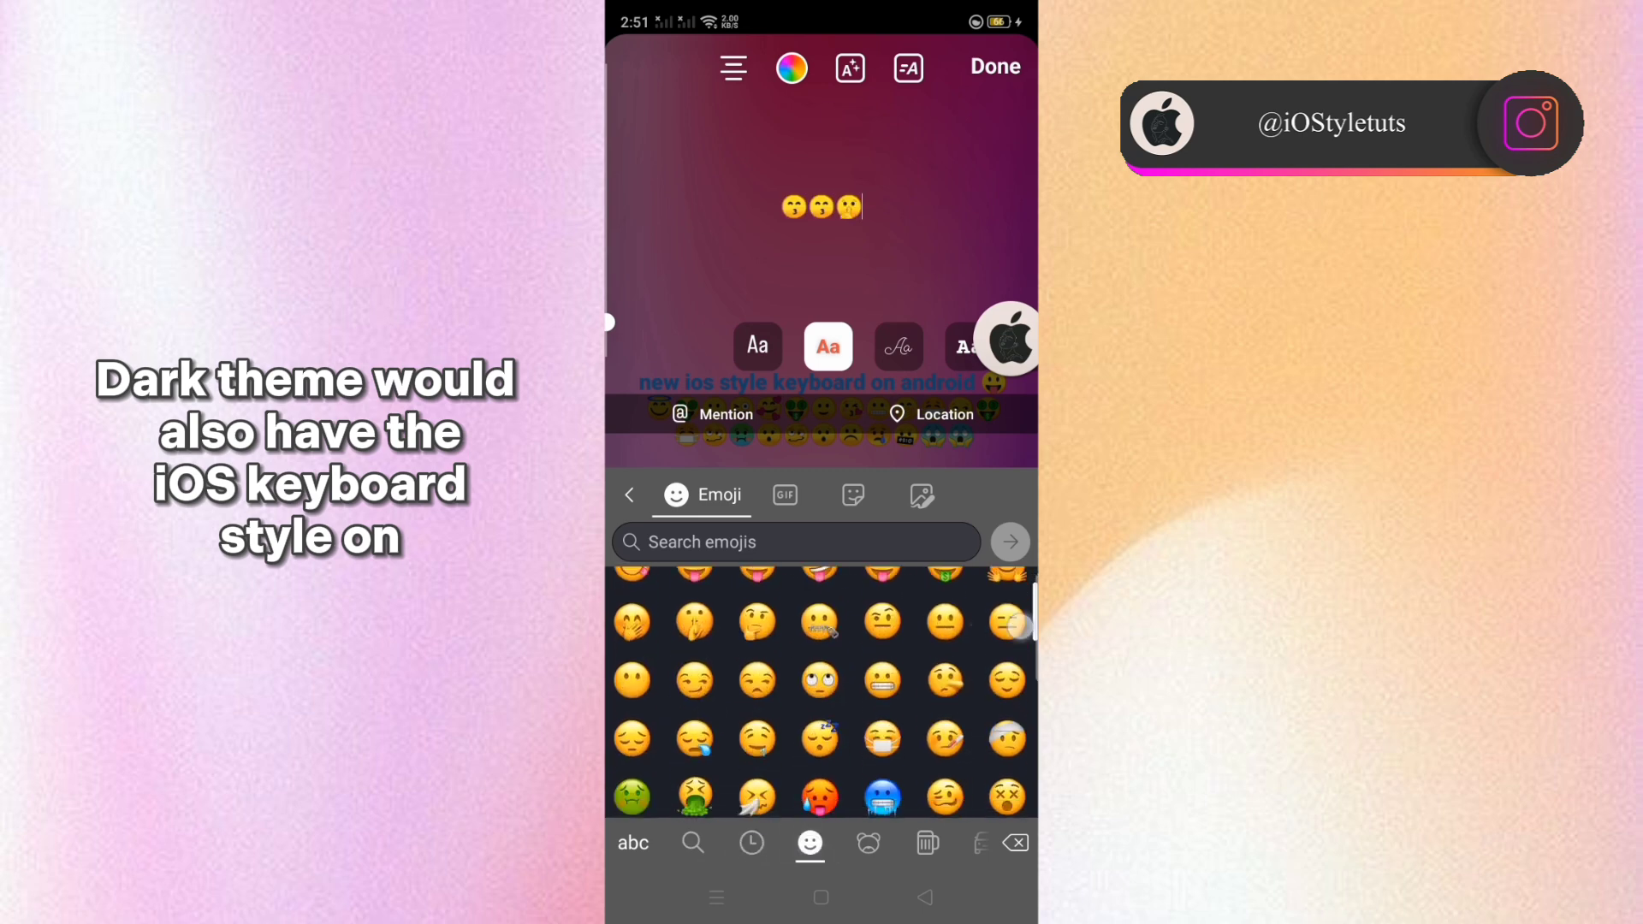